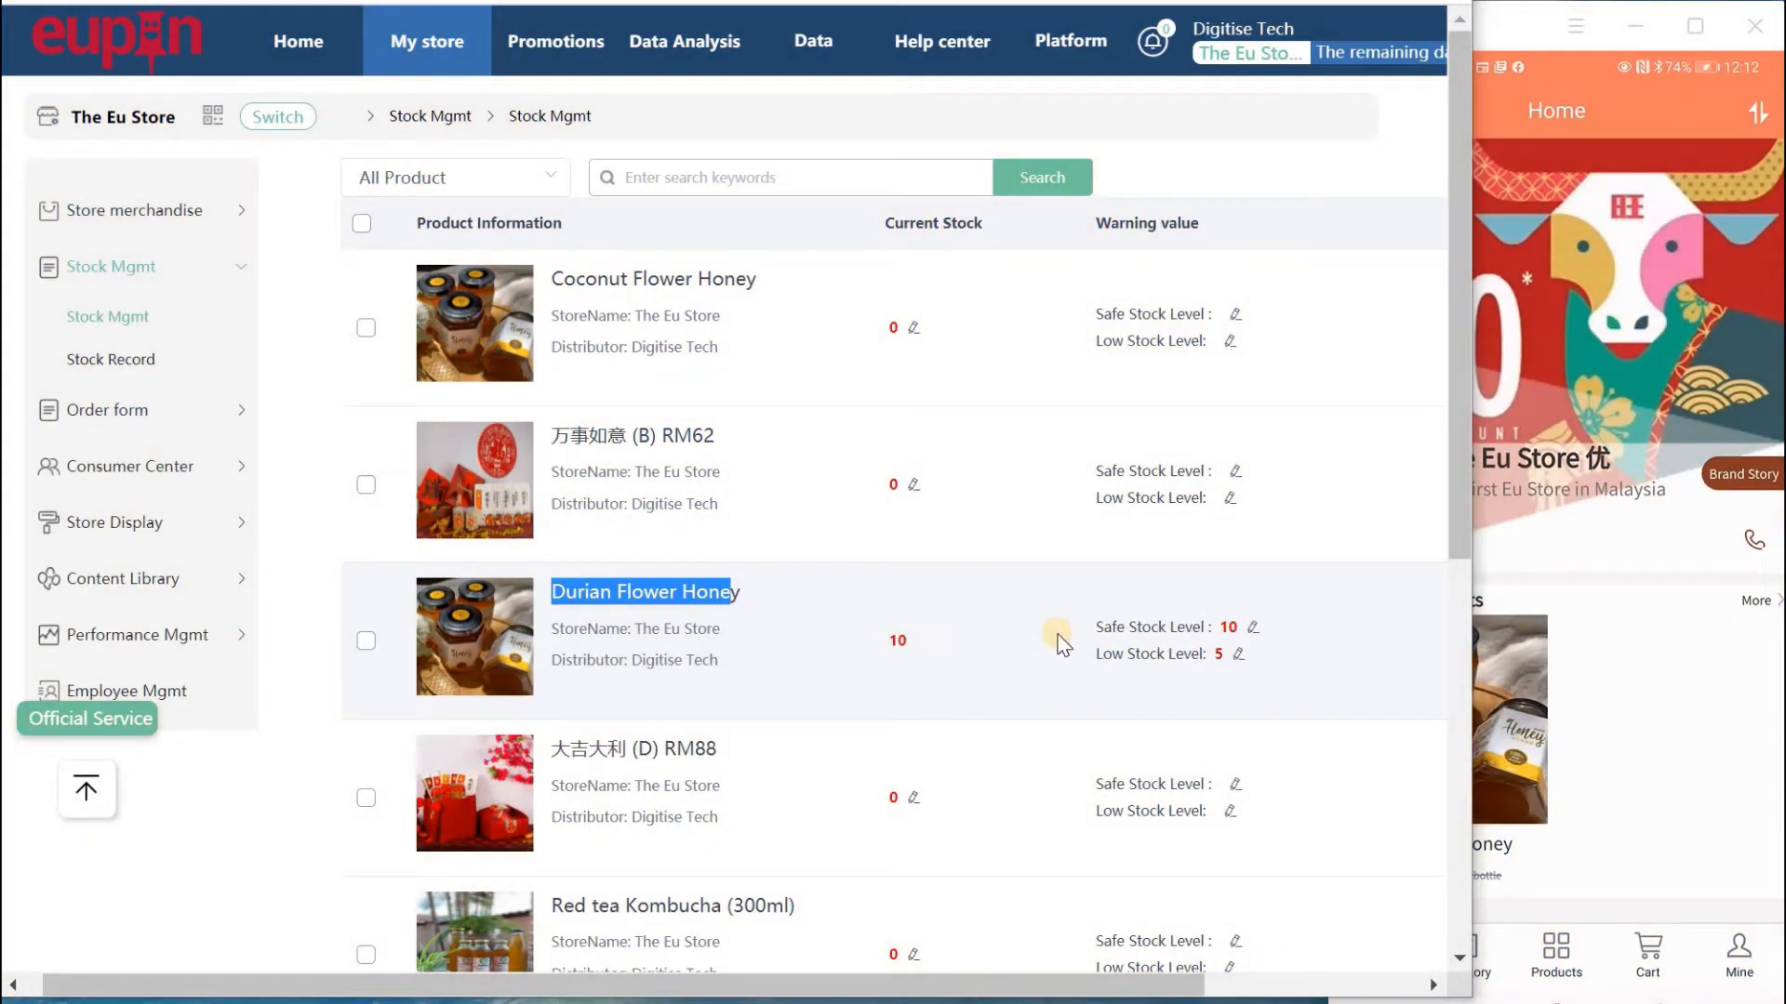
mouse_move(1096, 641)
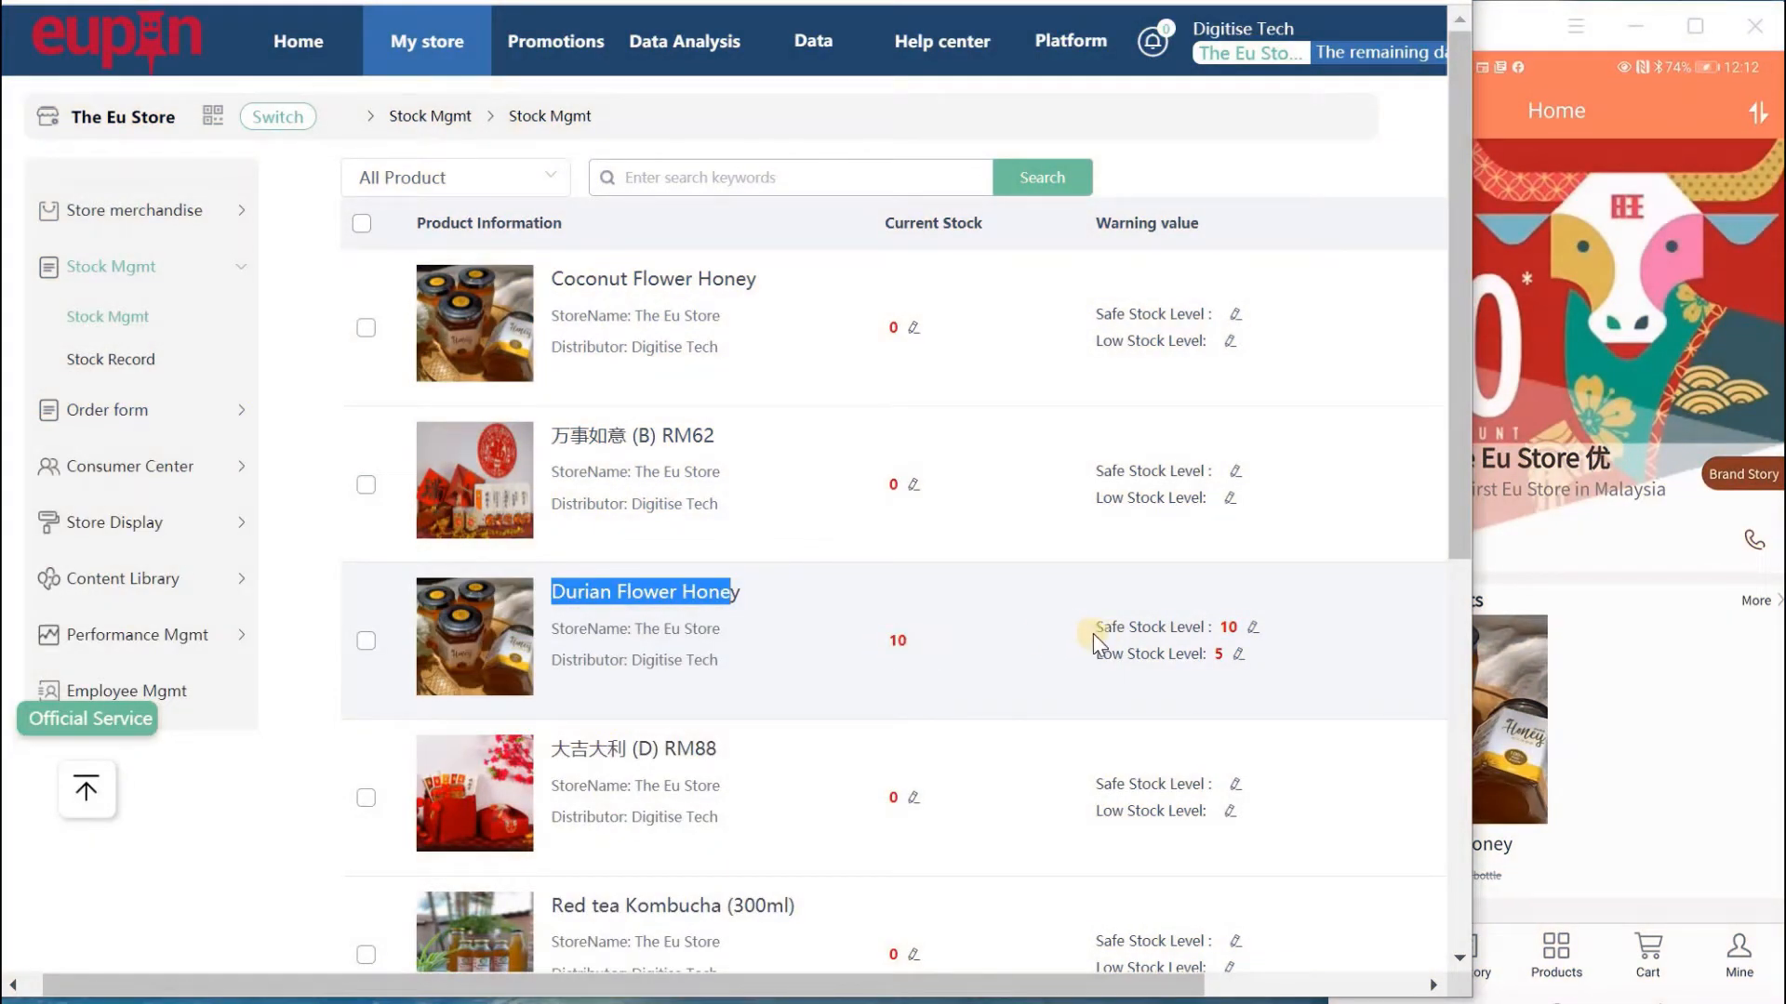
mouse_move(903, 638)
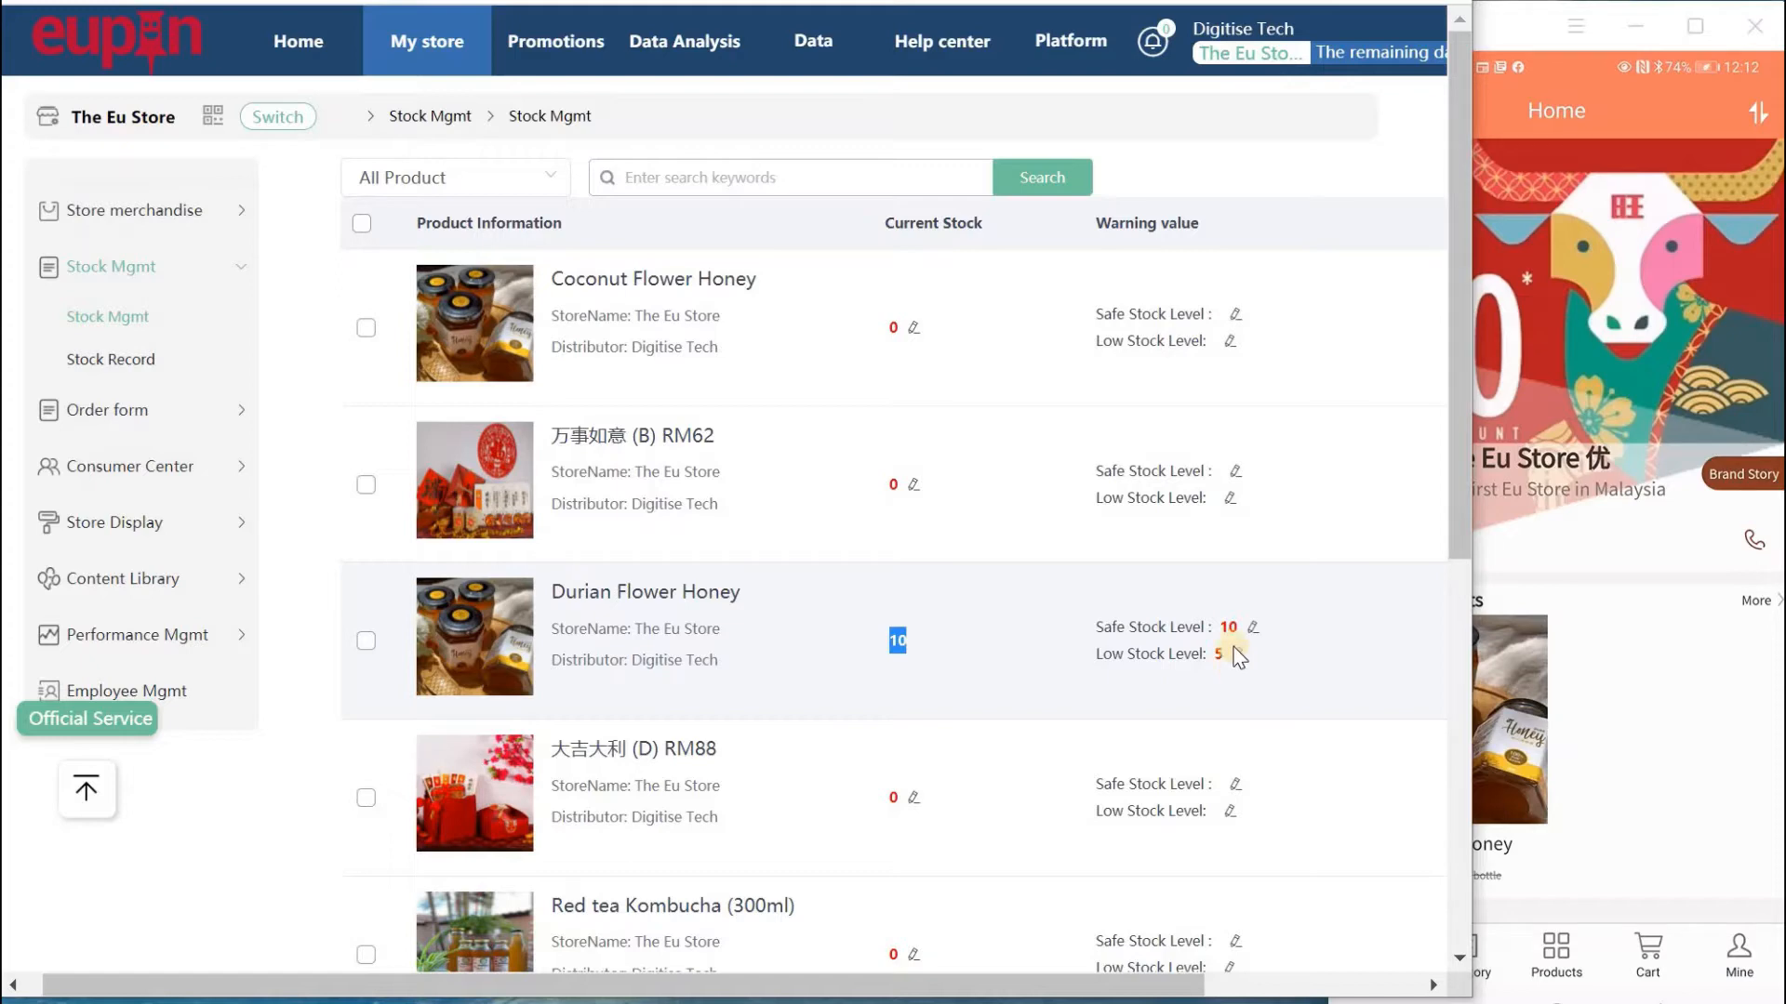
mouse_move(1148, 647)
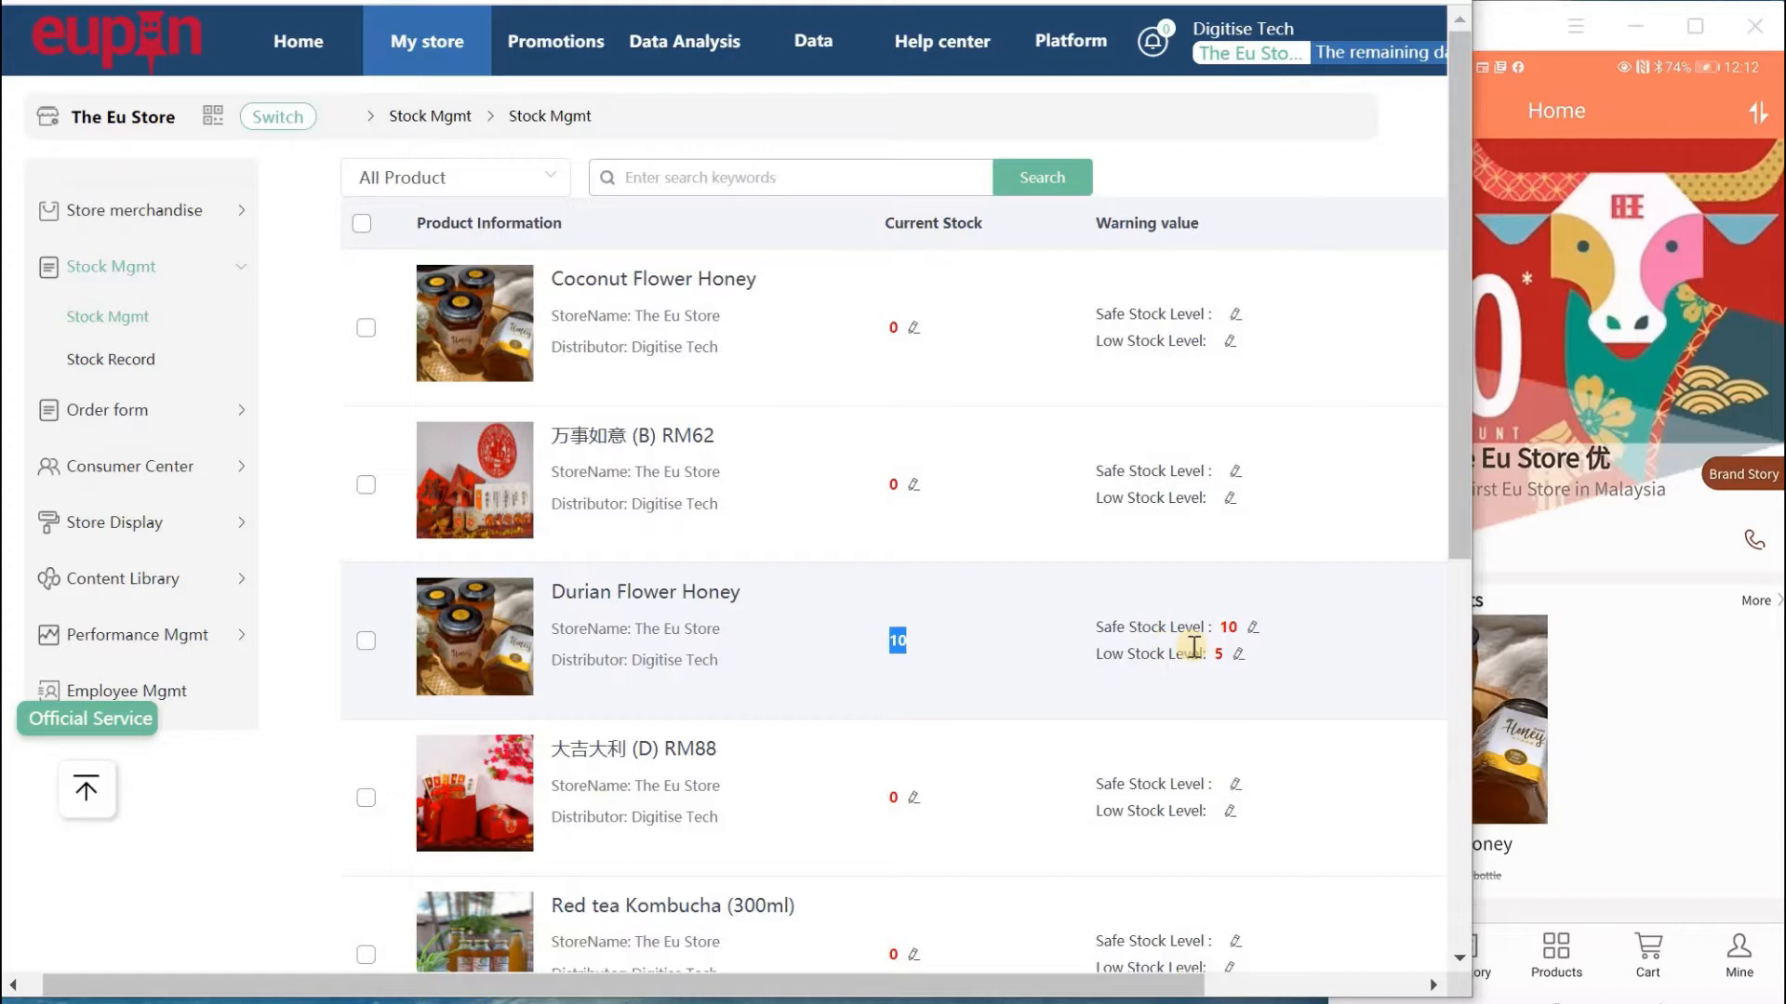
mouse_move(1273, 655)
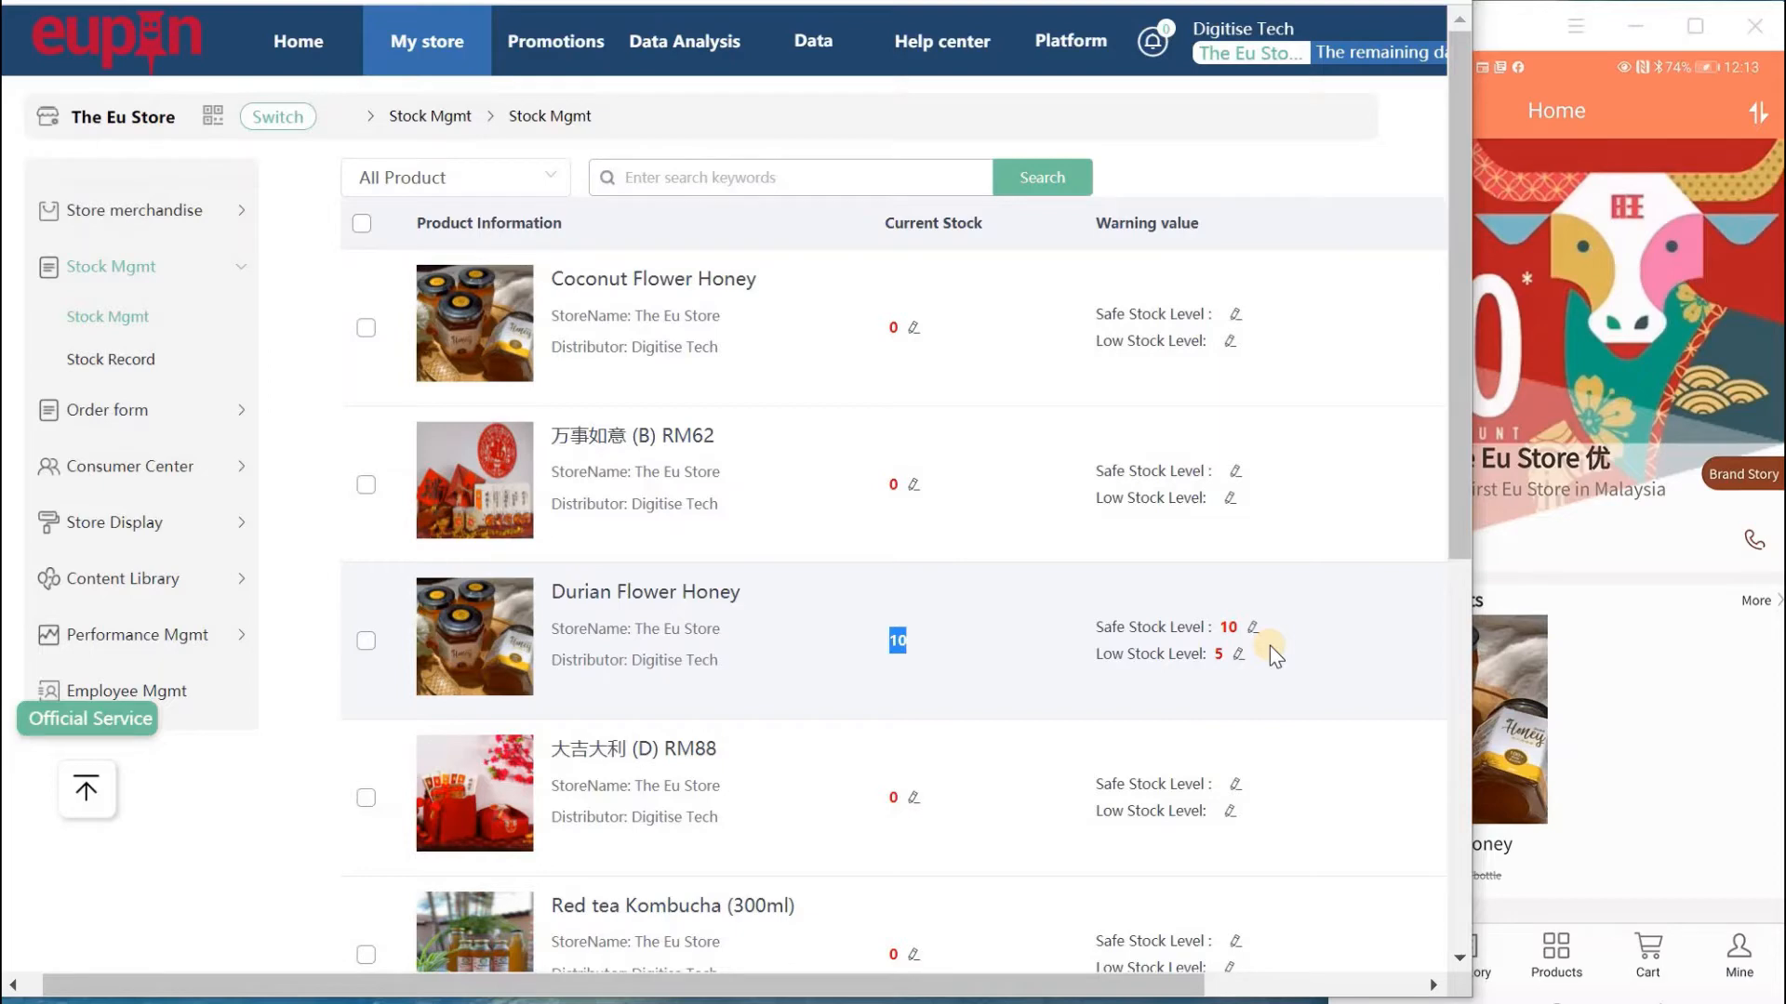
mouse_move(592, 615)
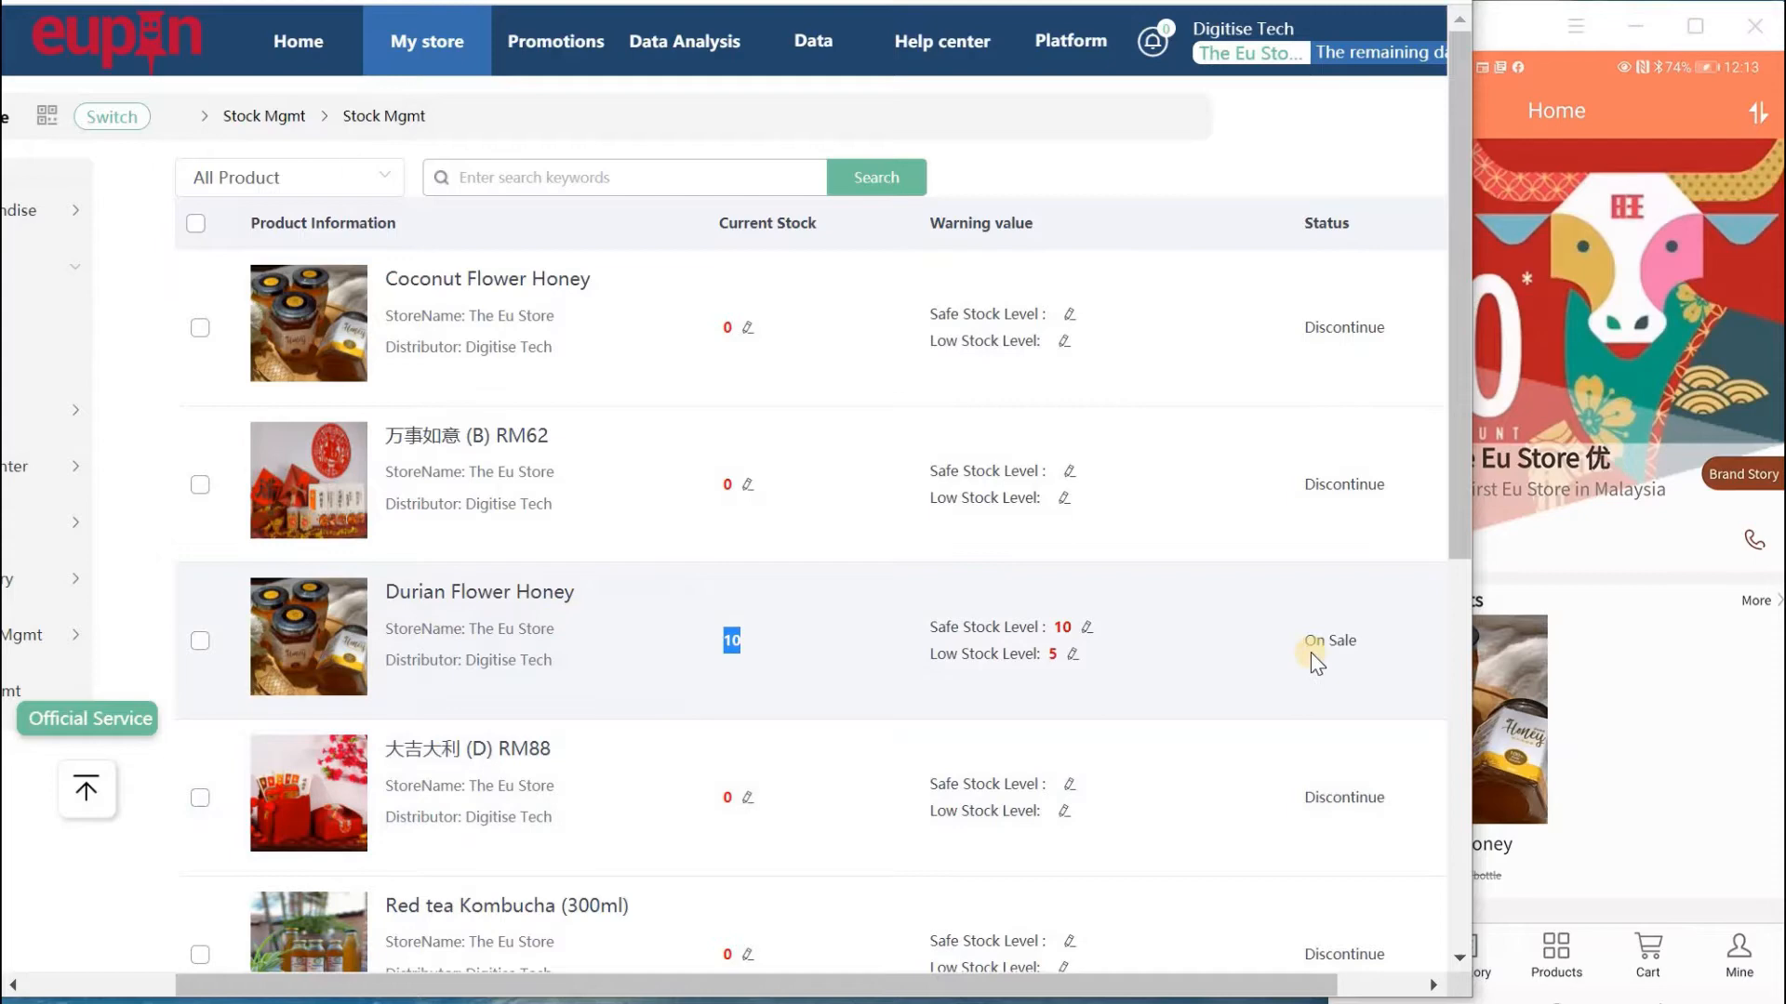
mouse_move(1515, 26)
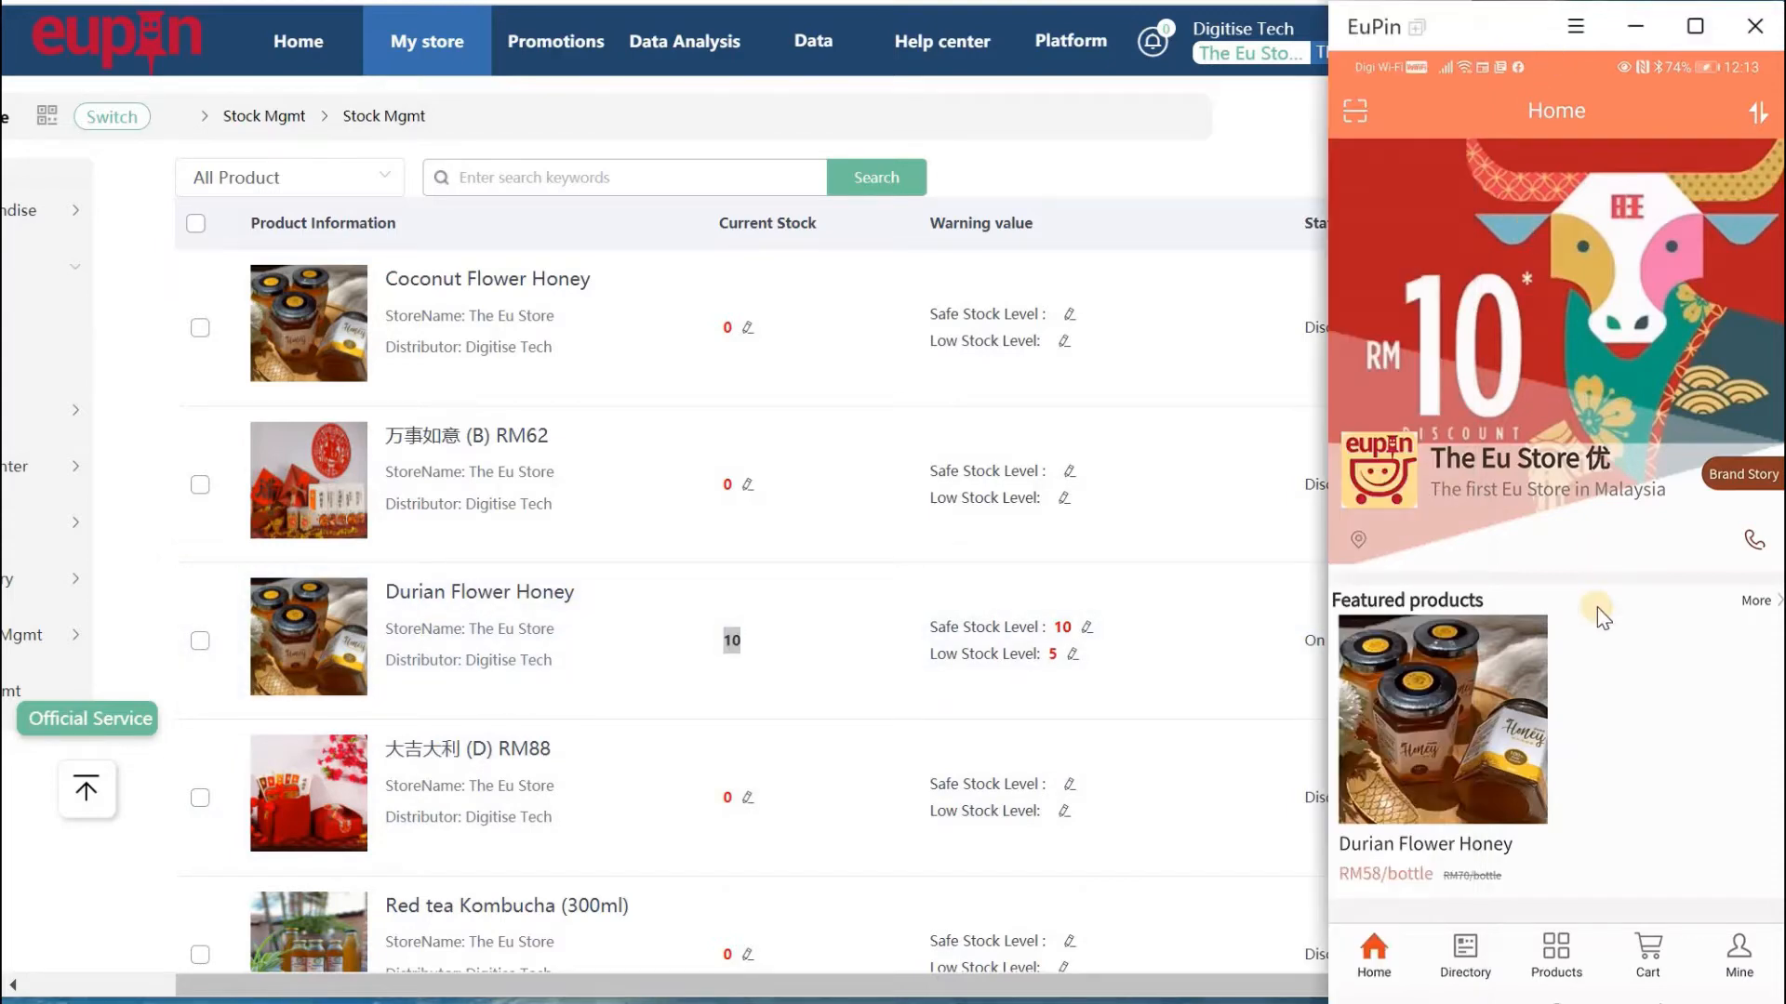
mouse_move(1620, 663)
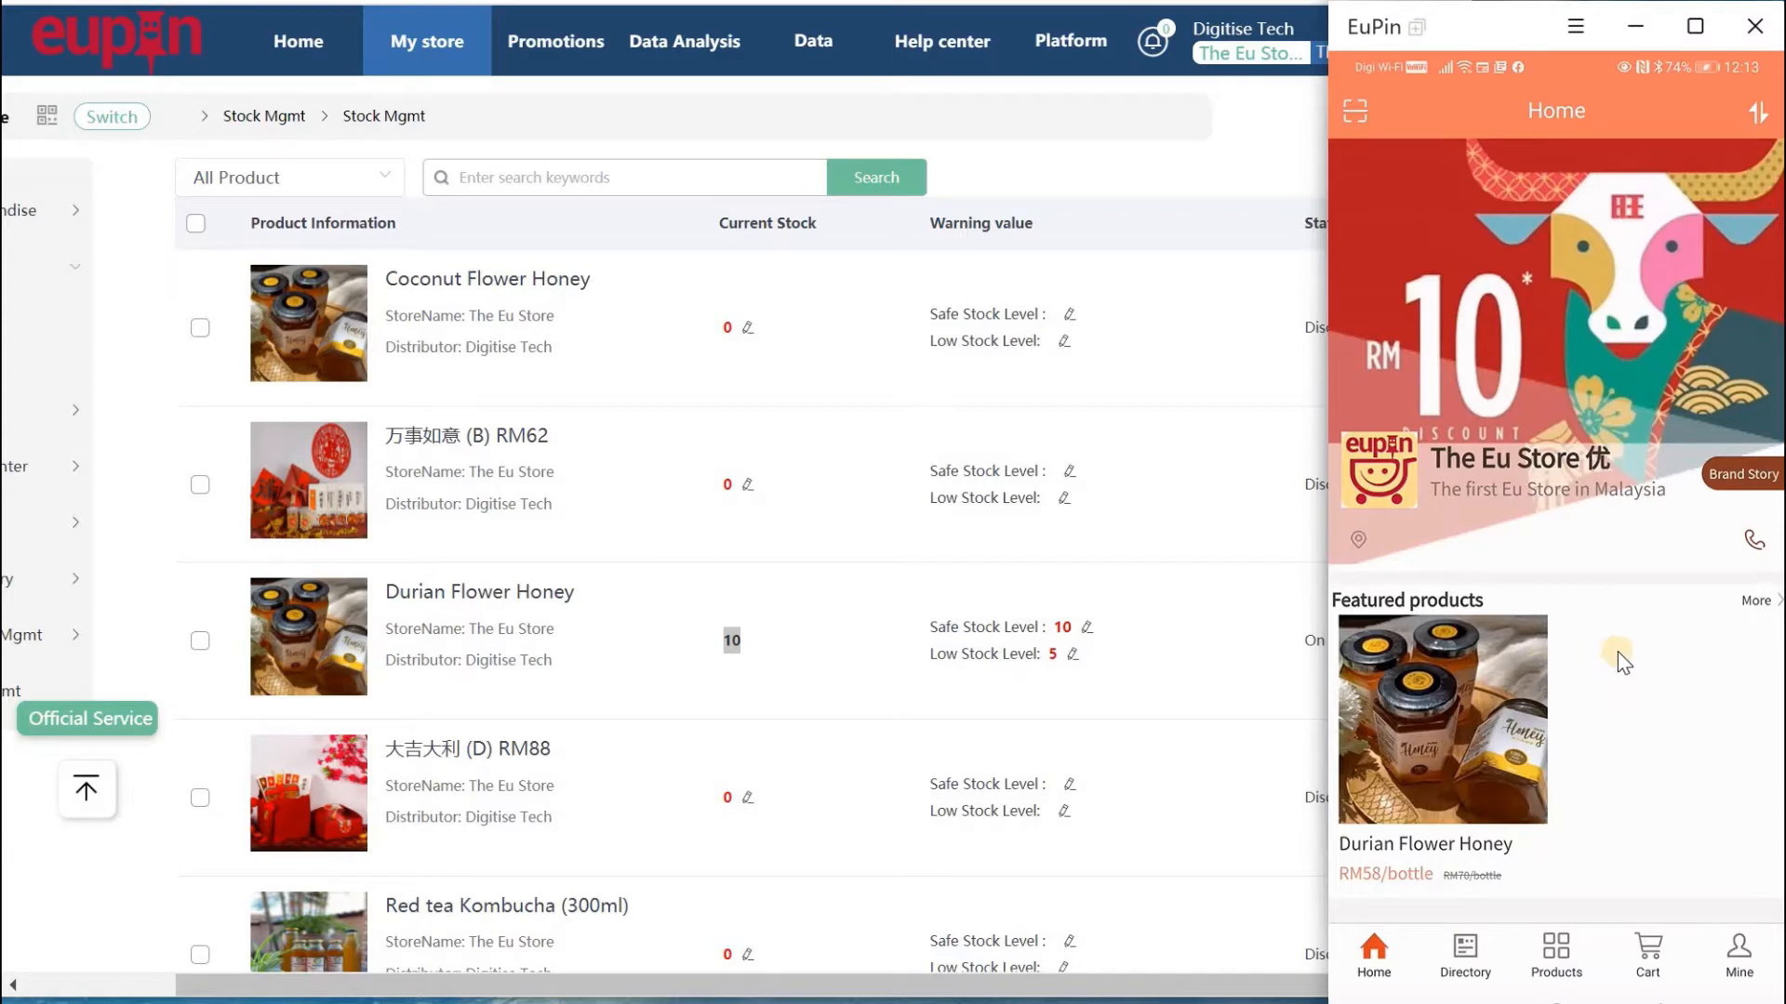
mouse_move(1610, 695)
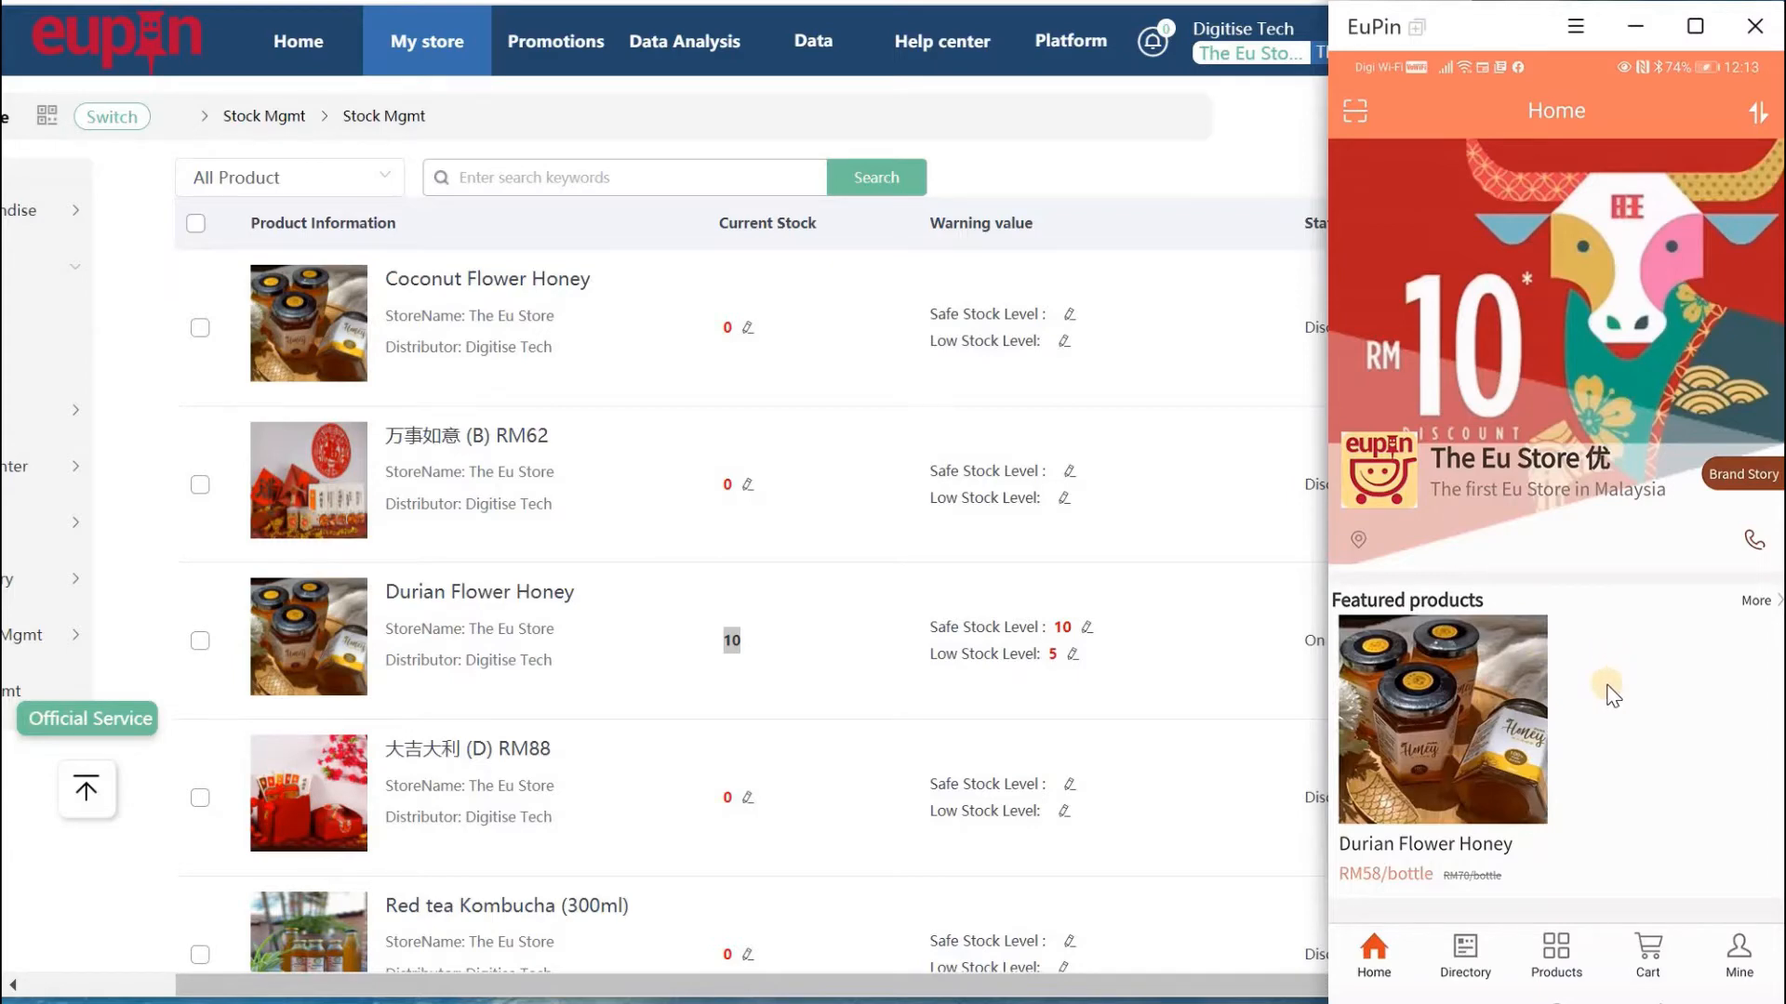
Scroll the EuPin app home screen to see Durian Flower Honey among featured products.
scroll(down, 3)
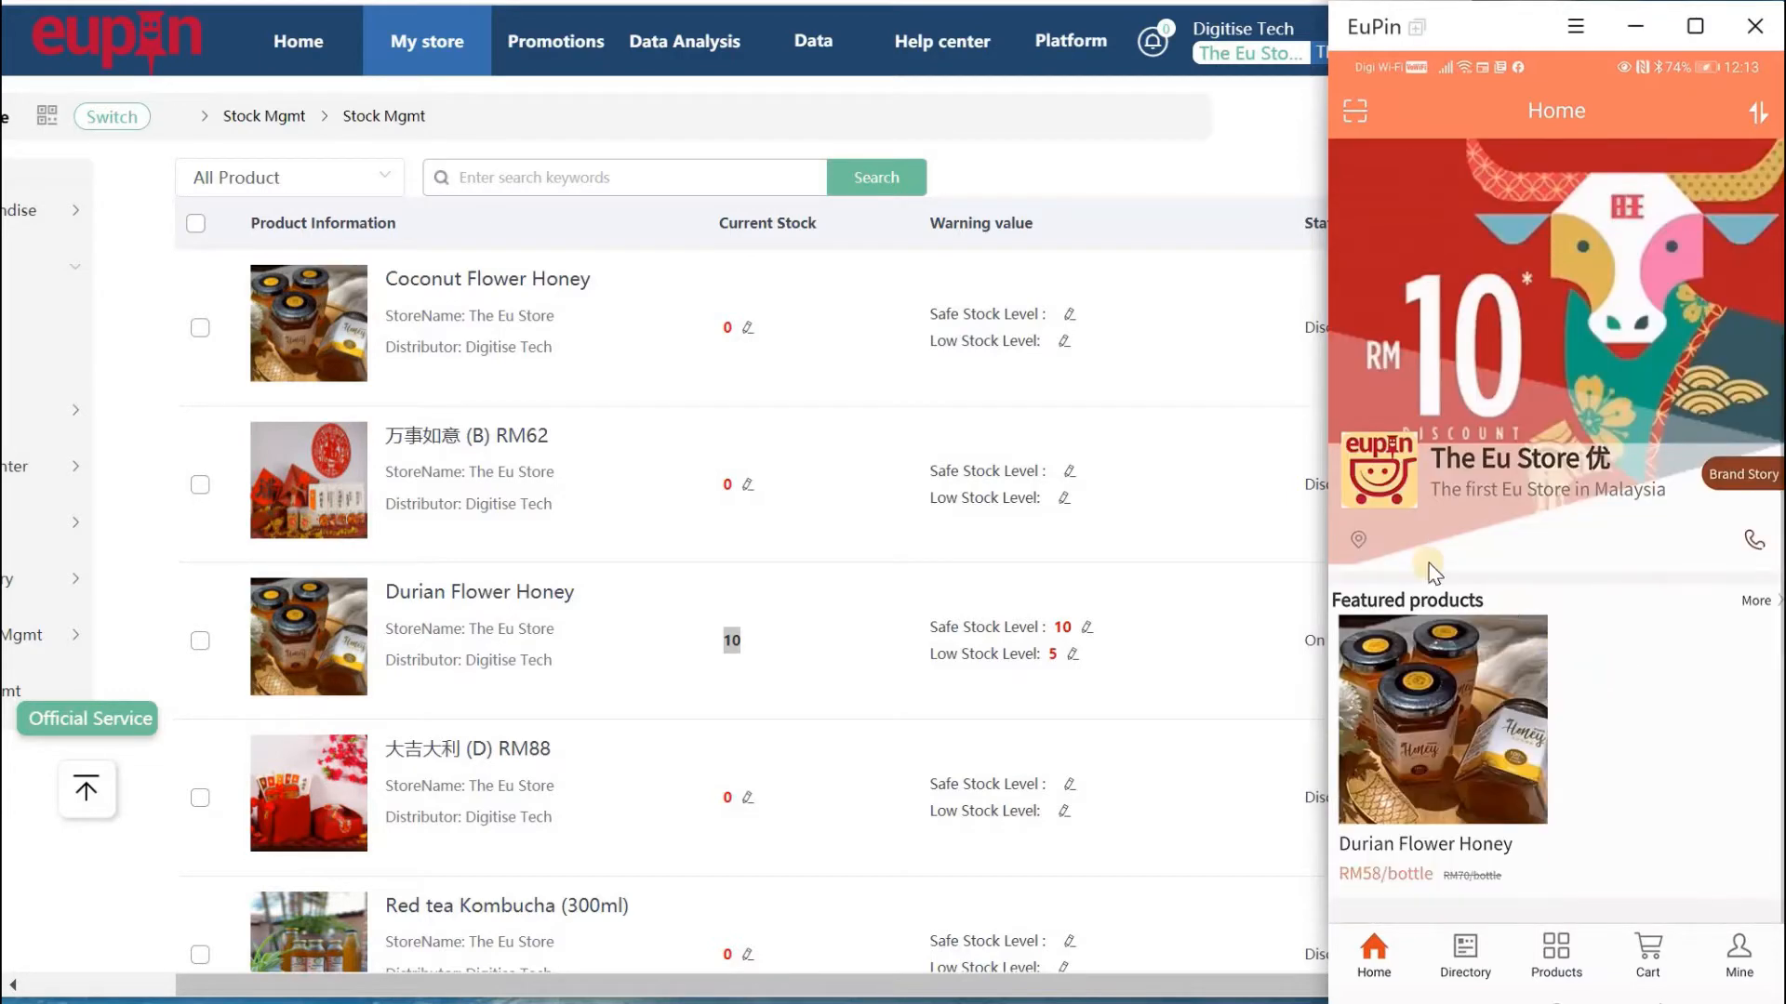
mouse_move(1418, 746)
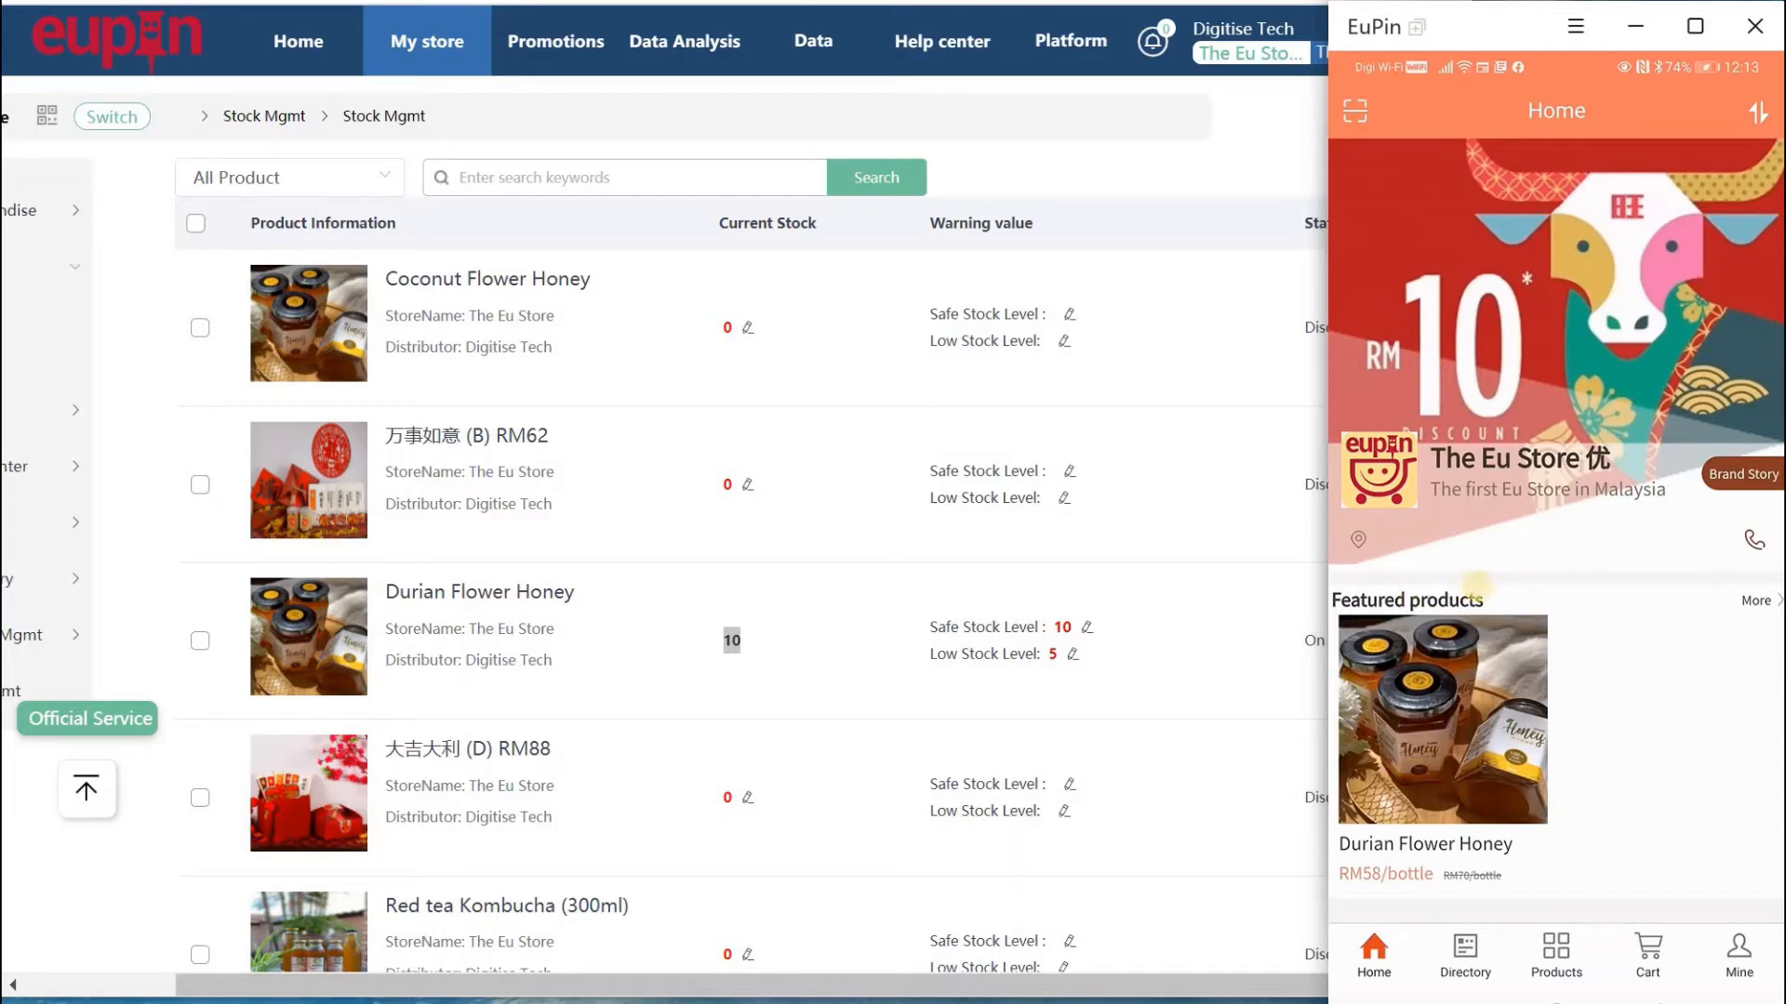
mouse_move(1461, 624)
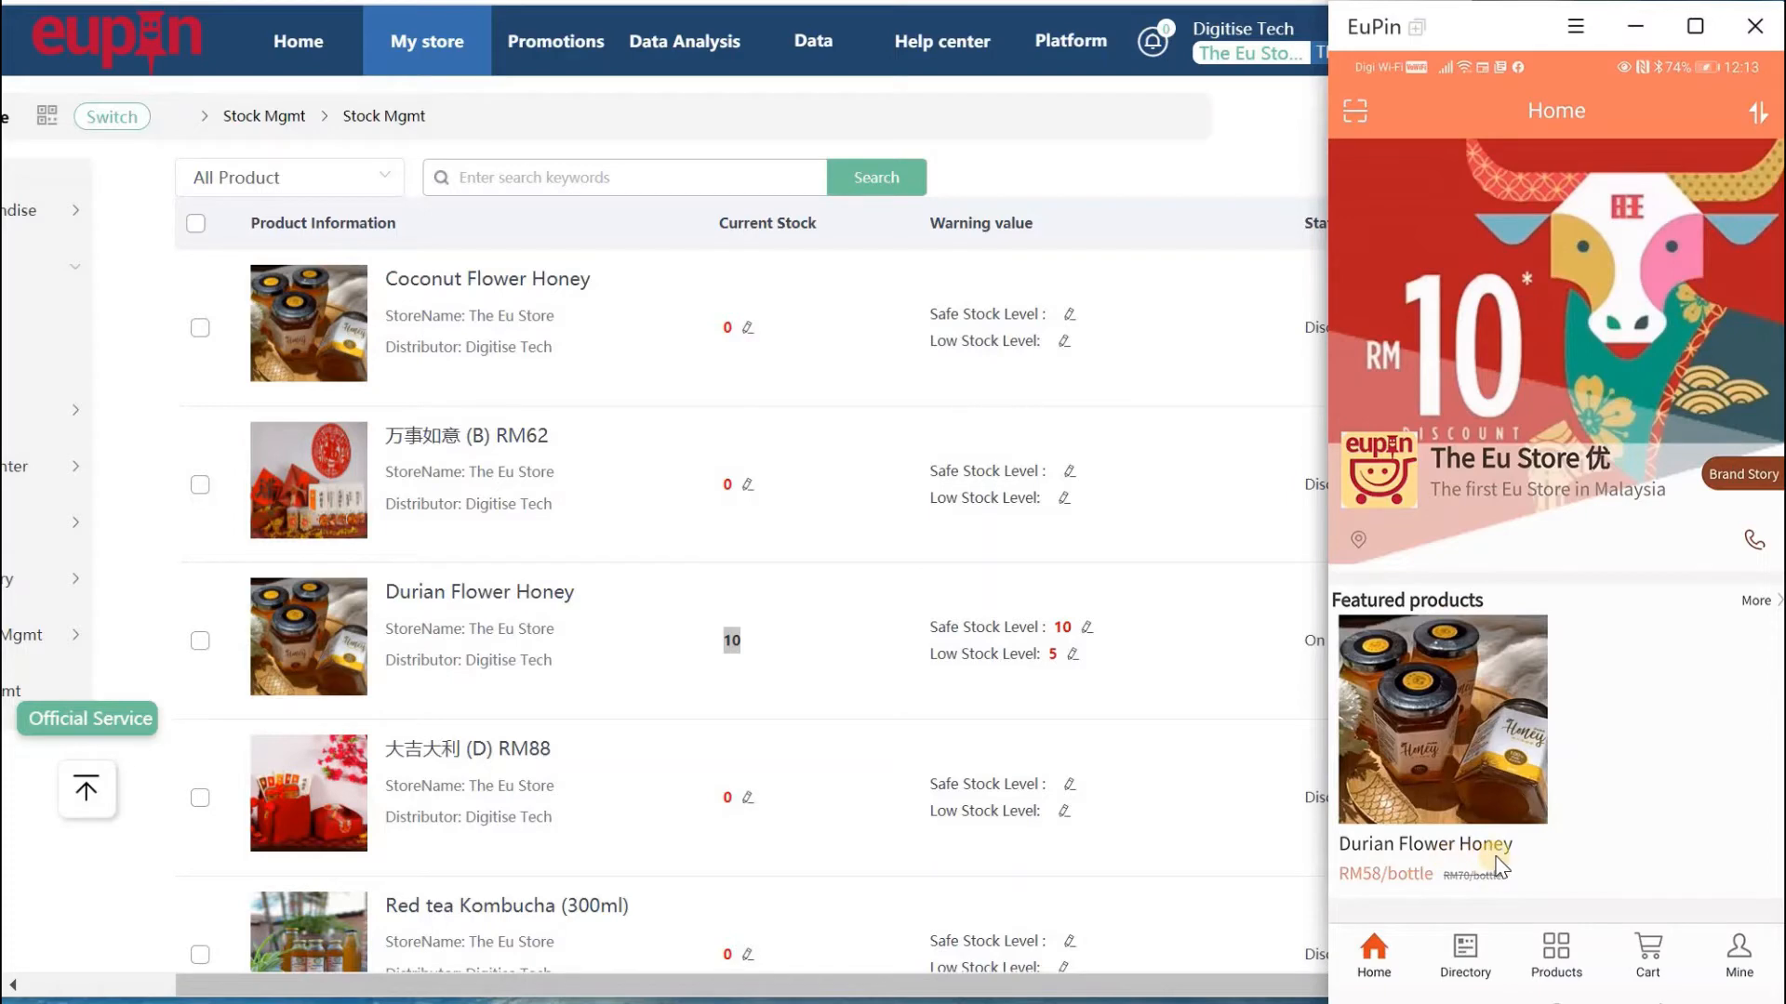
mouse_move(1554, 864)
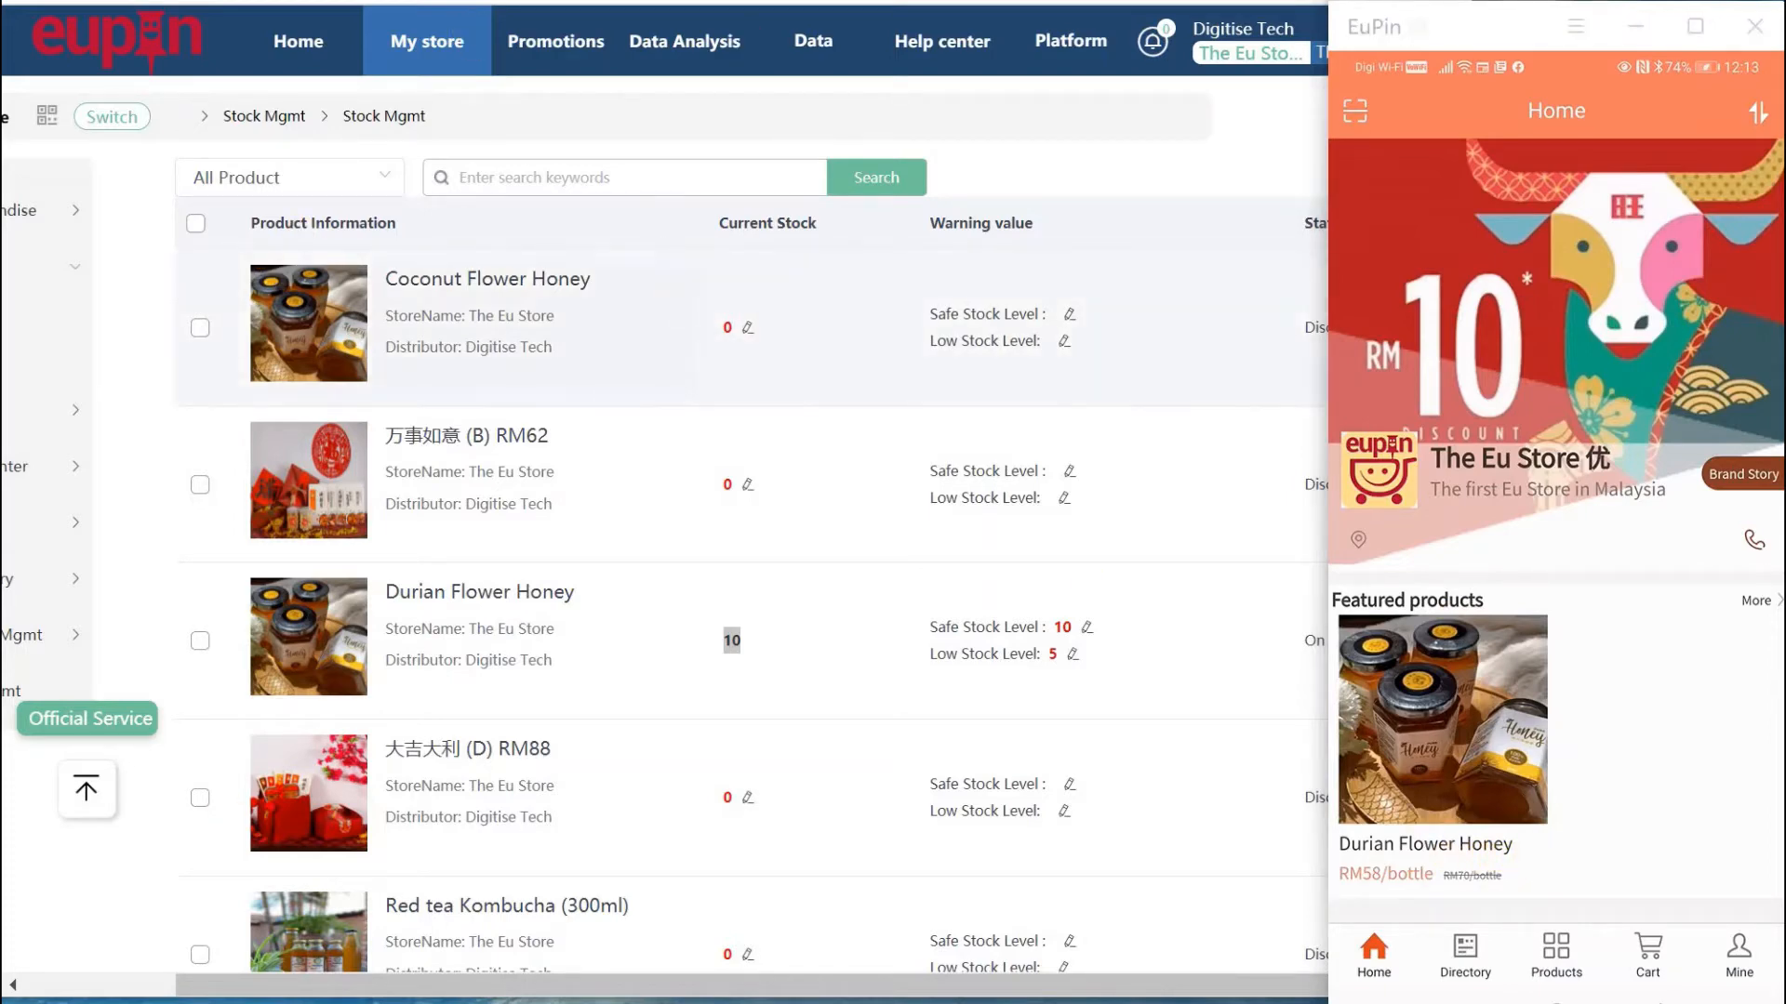
mouse_move(532, 300)
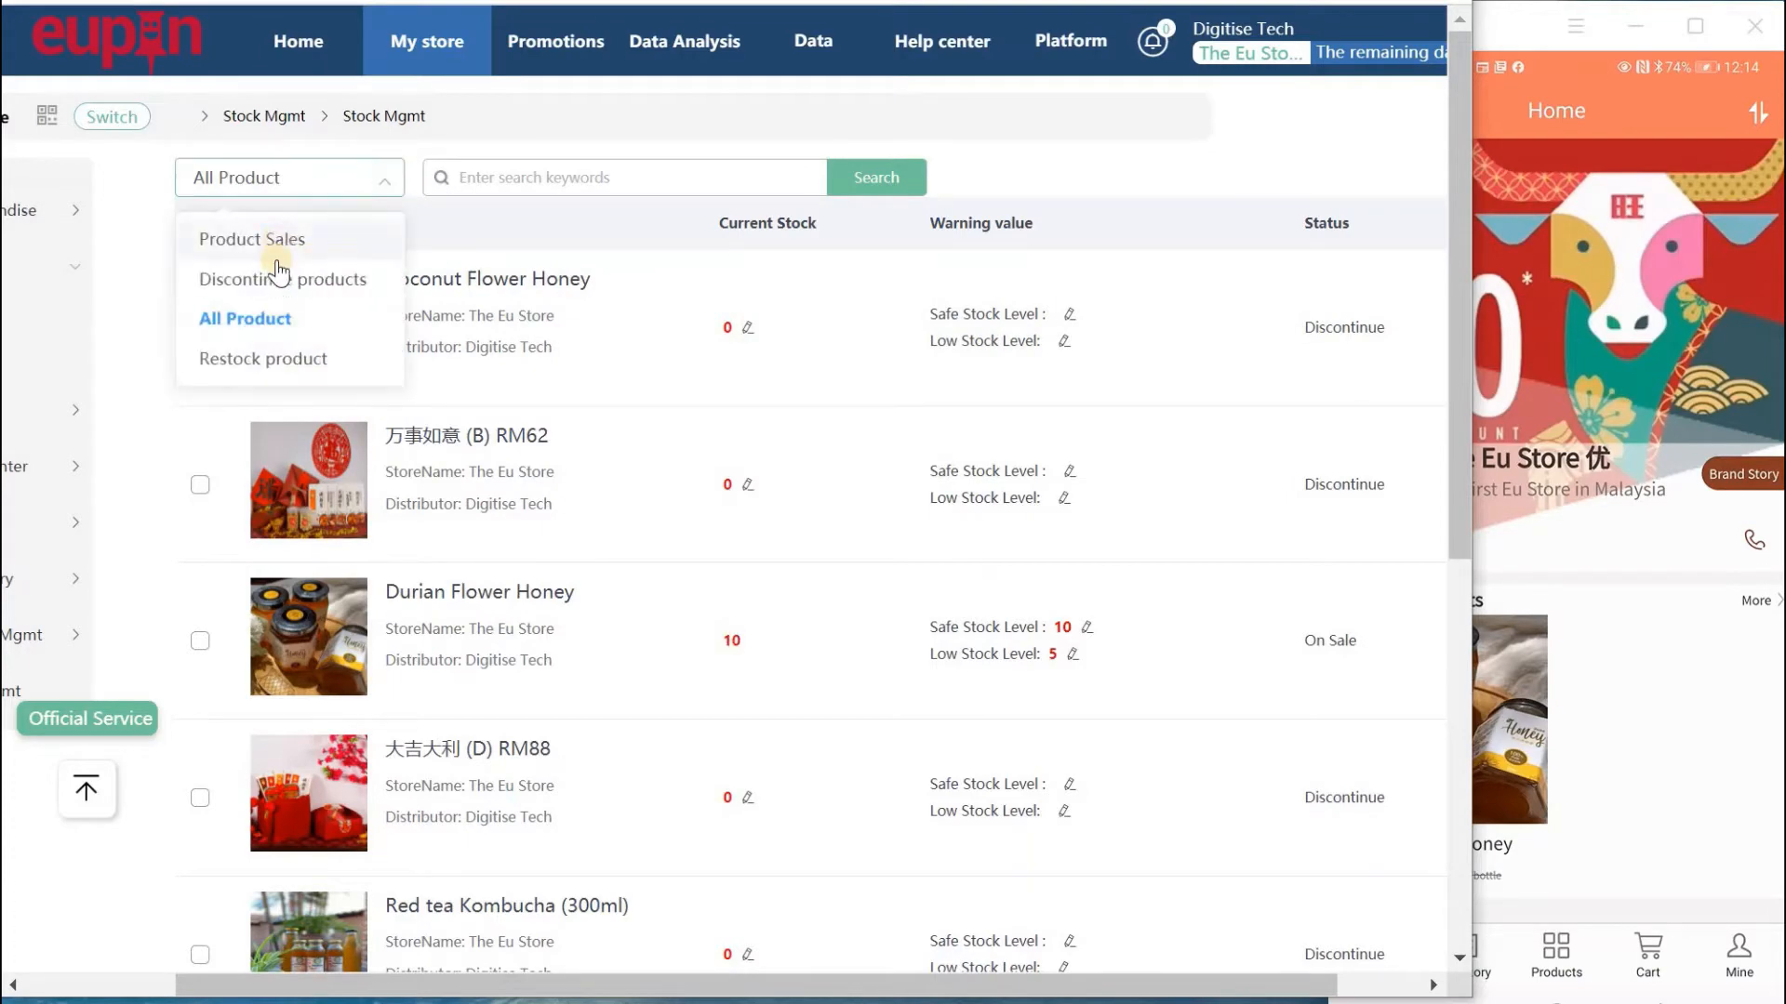
Show discontinued products and set Coconut Flower Honey's safe stock level 10, low level 5.
click(281, 279)
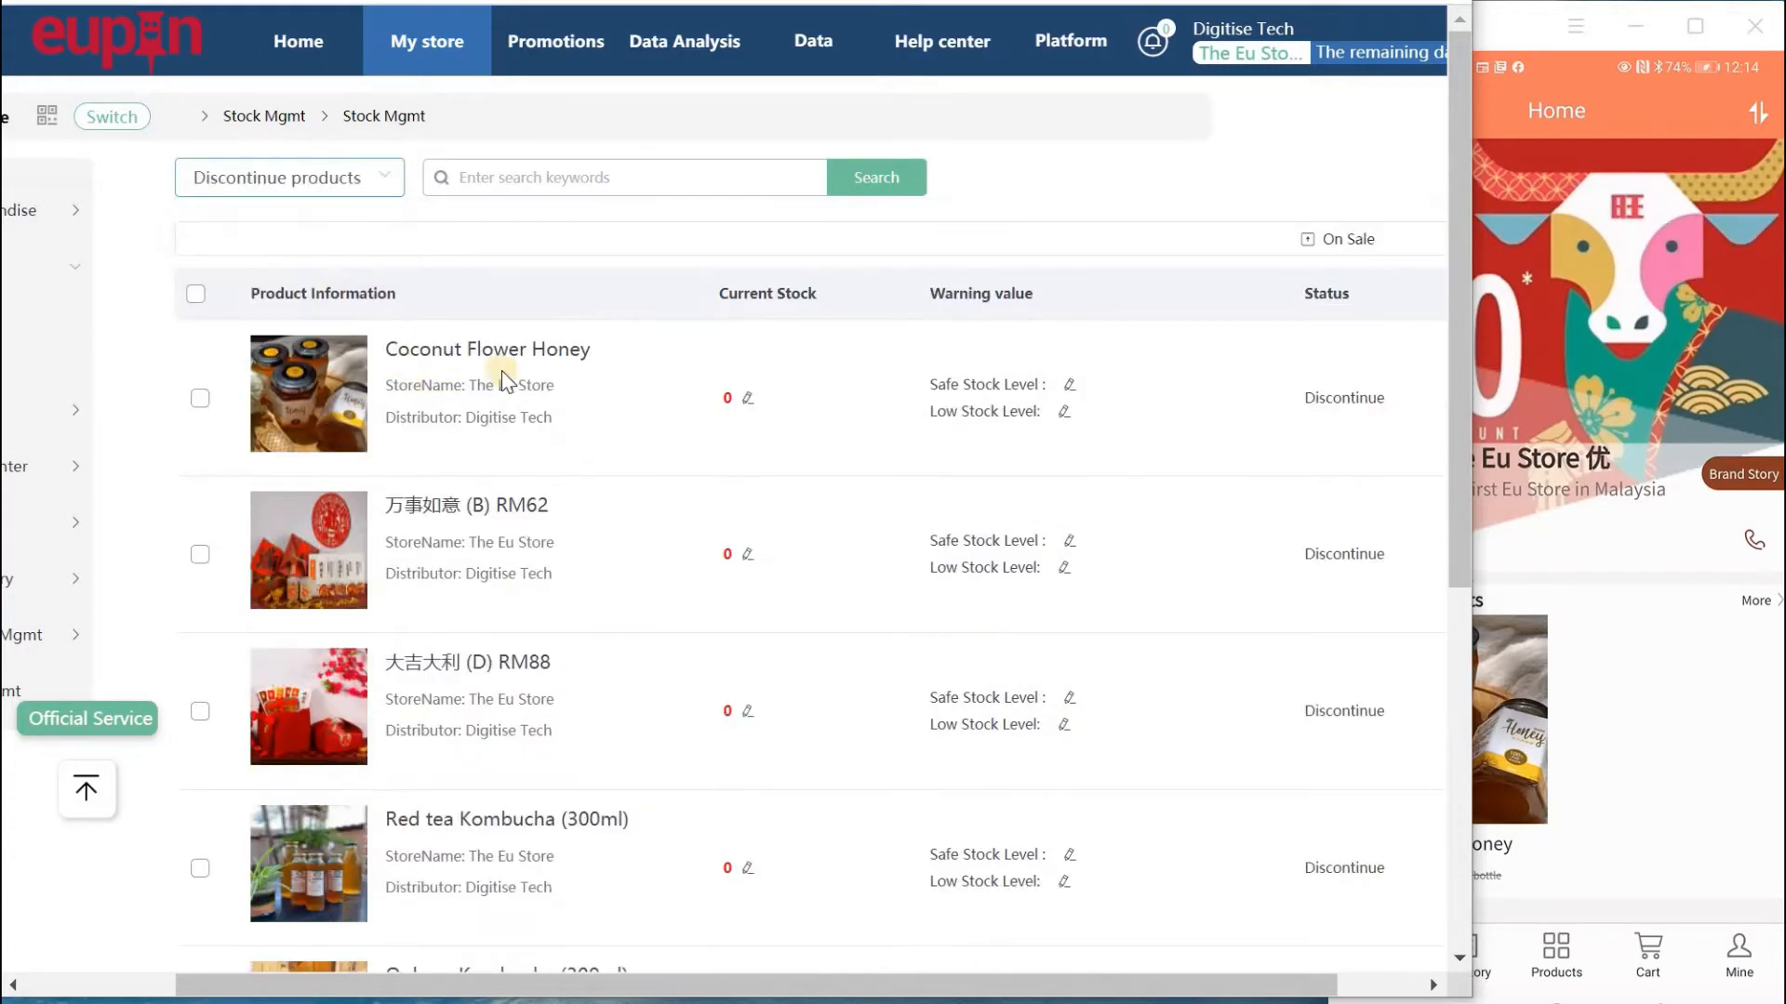
mouse_move(368, 212)
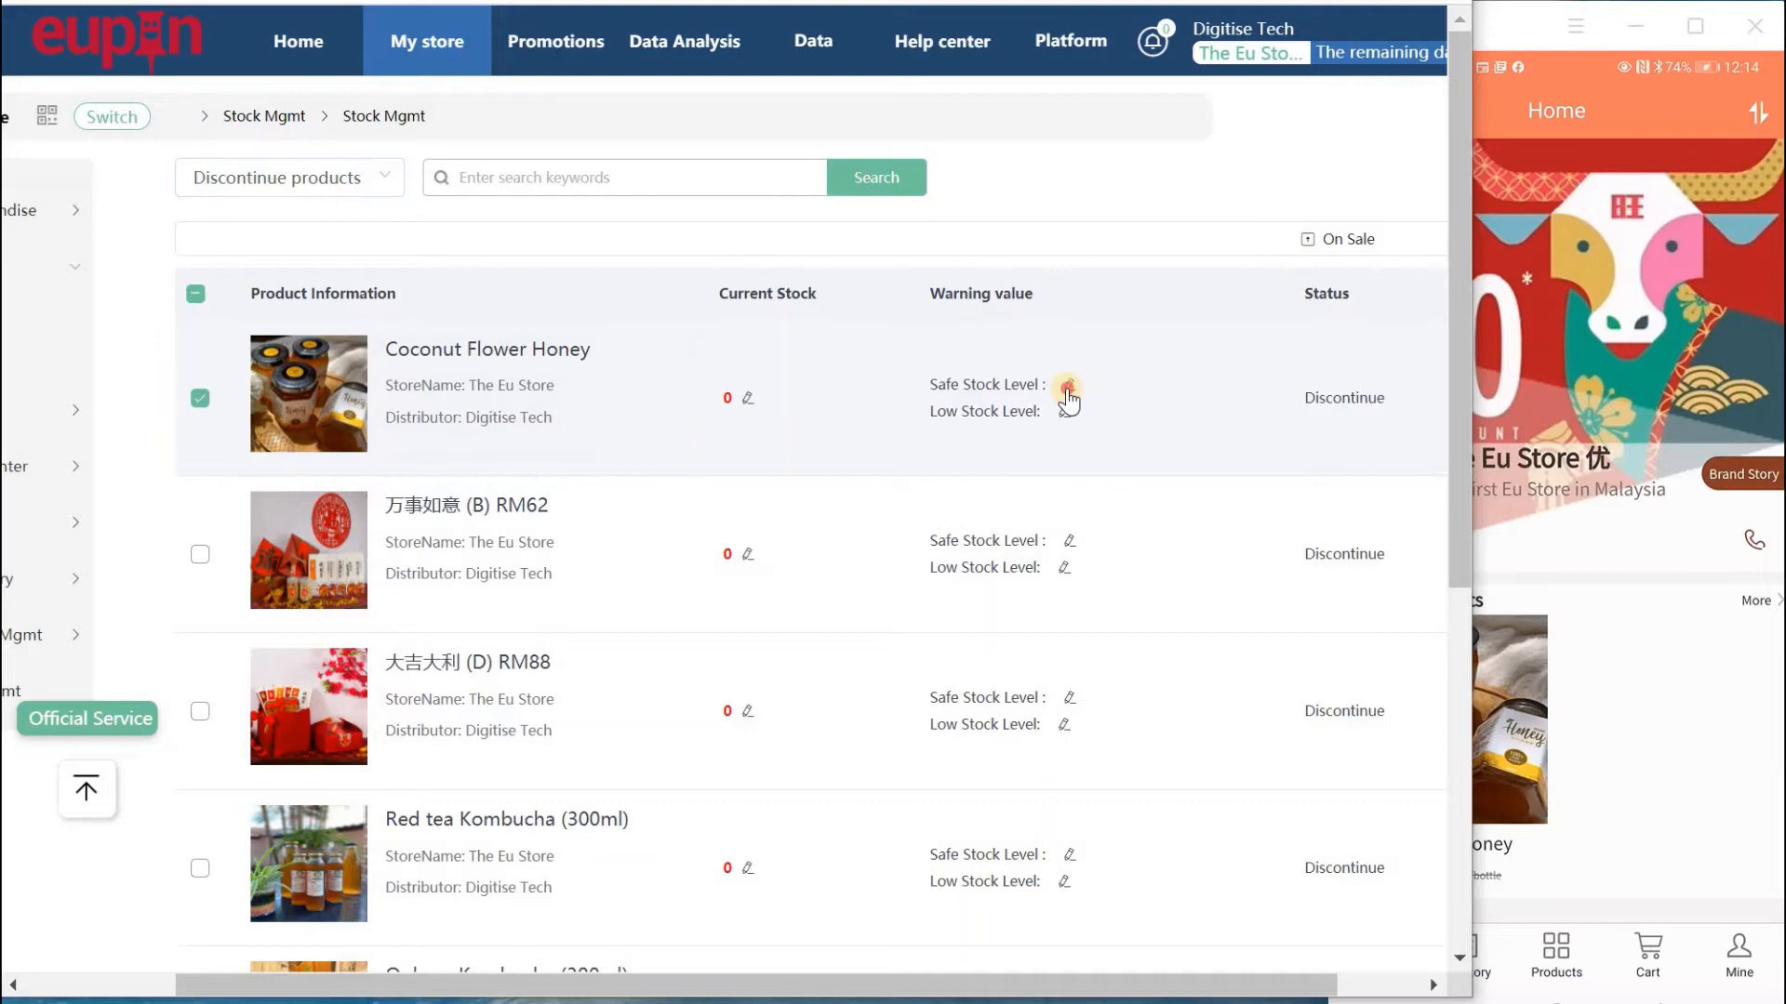
click(1067, 387)
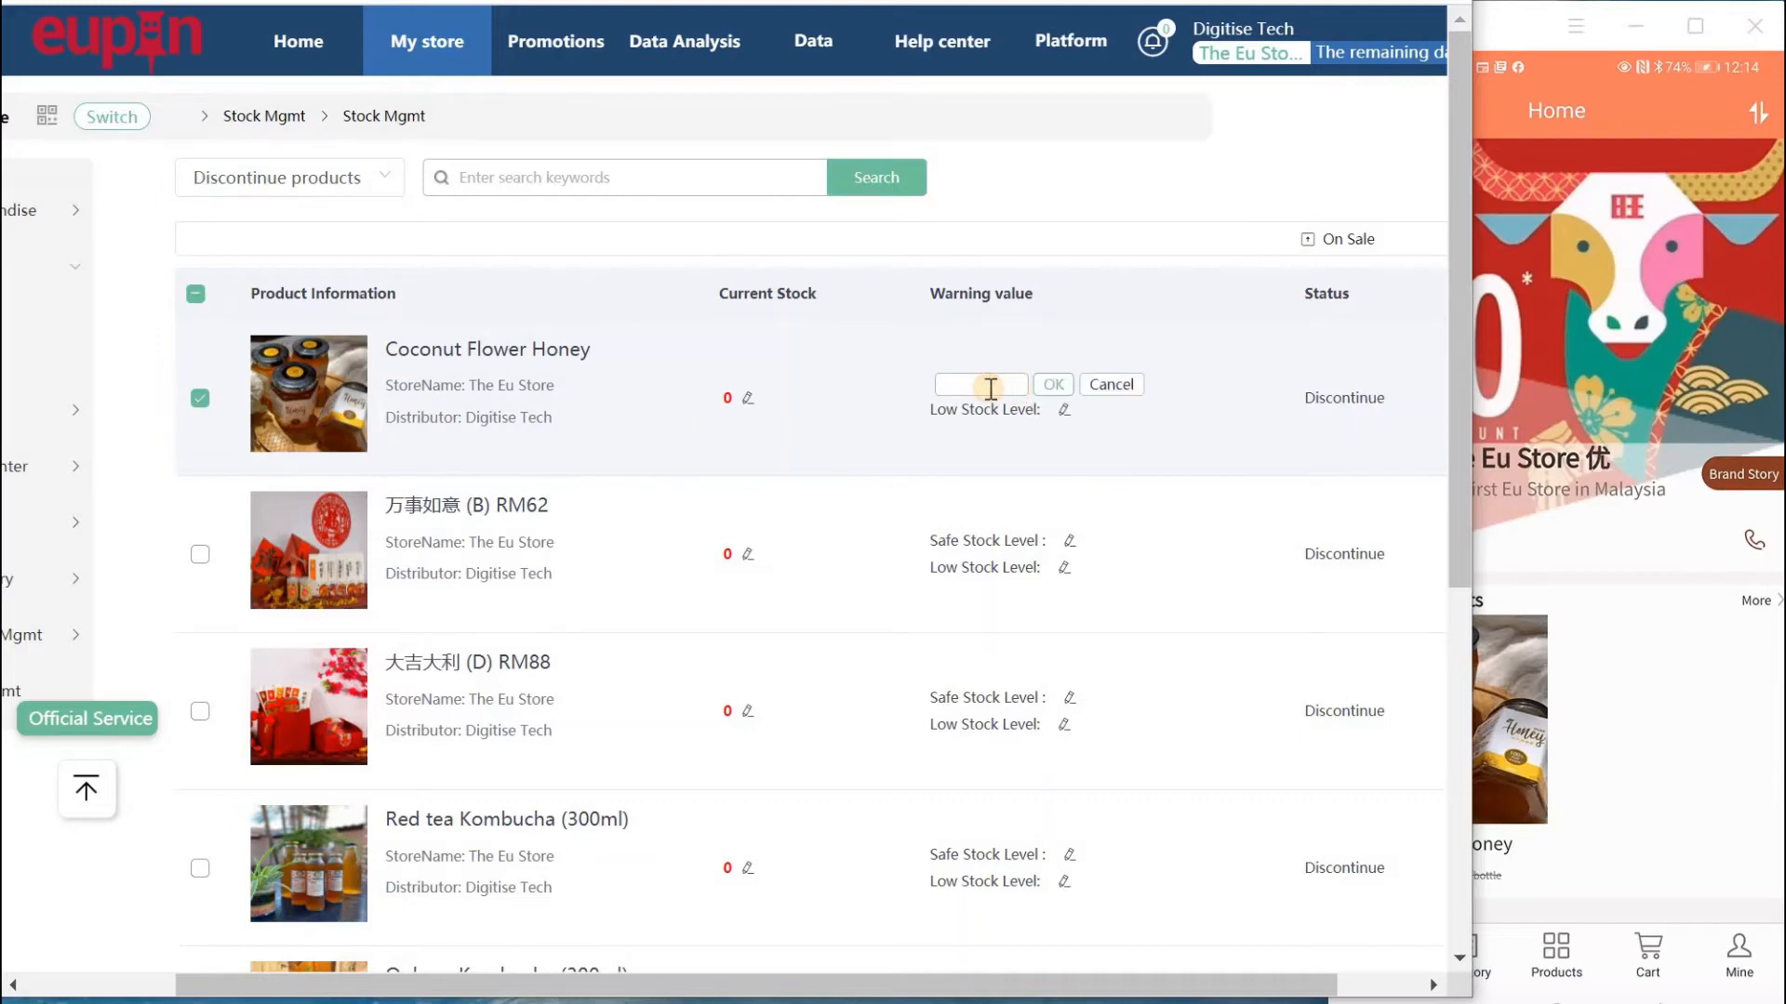
text(10)
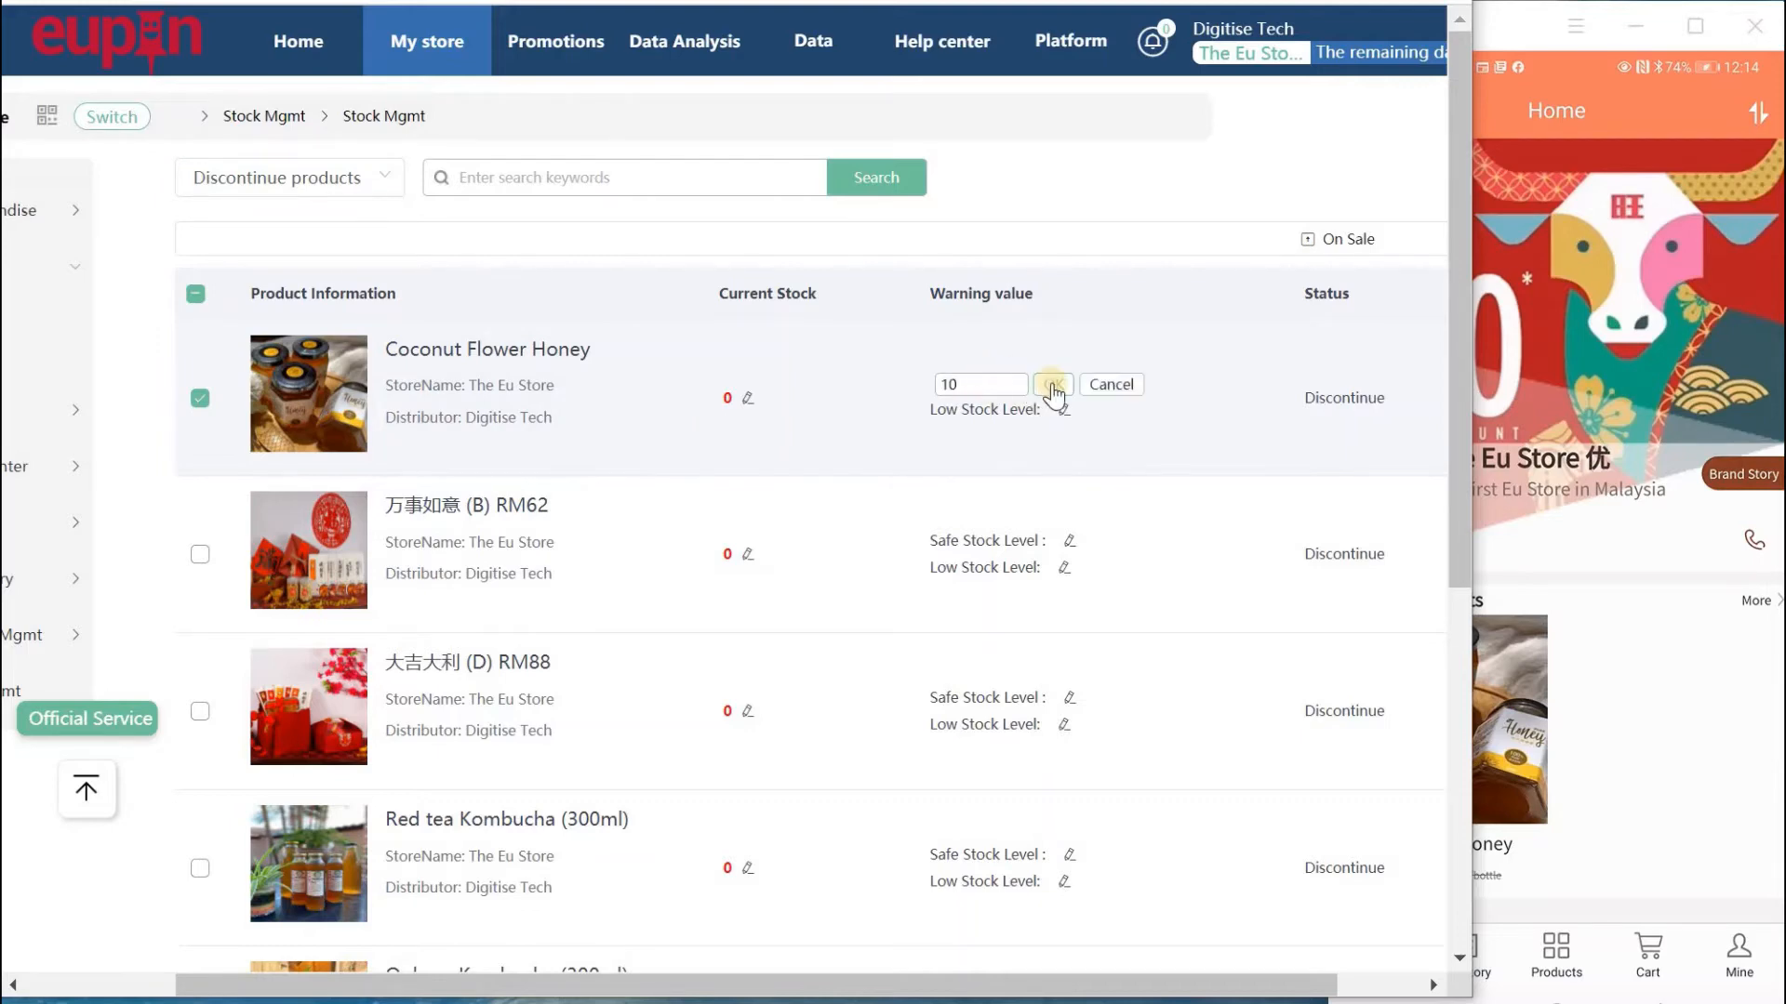
click(1050, 385)
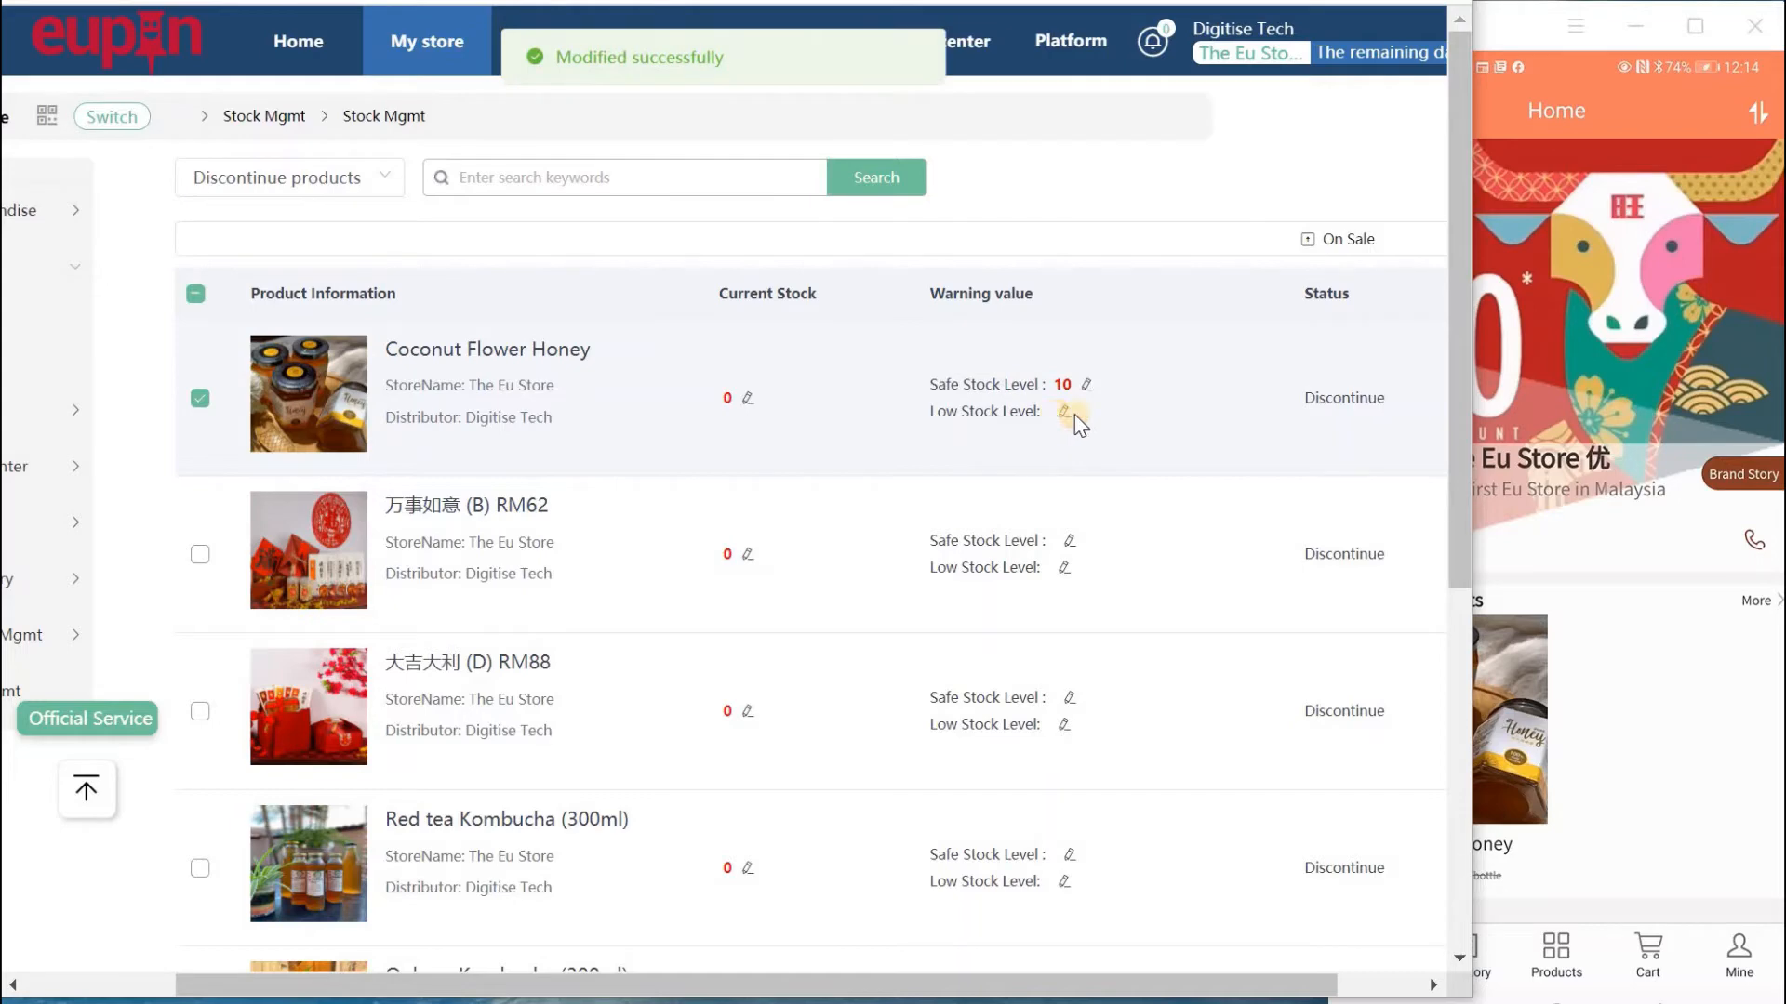
click(1067, 411)
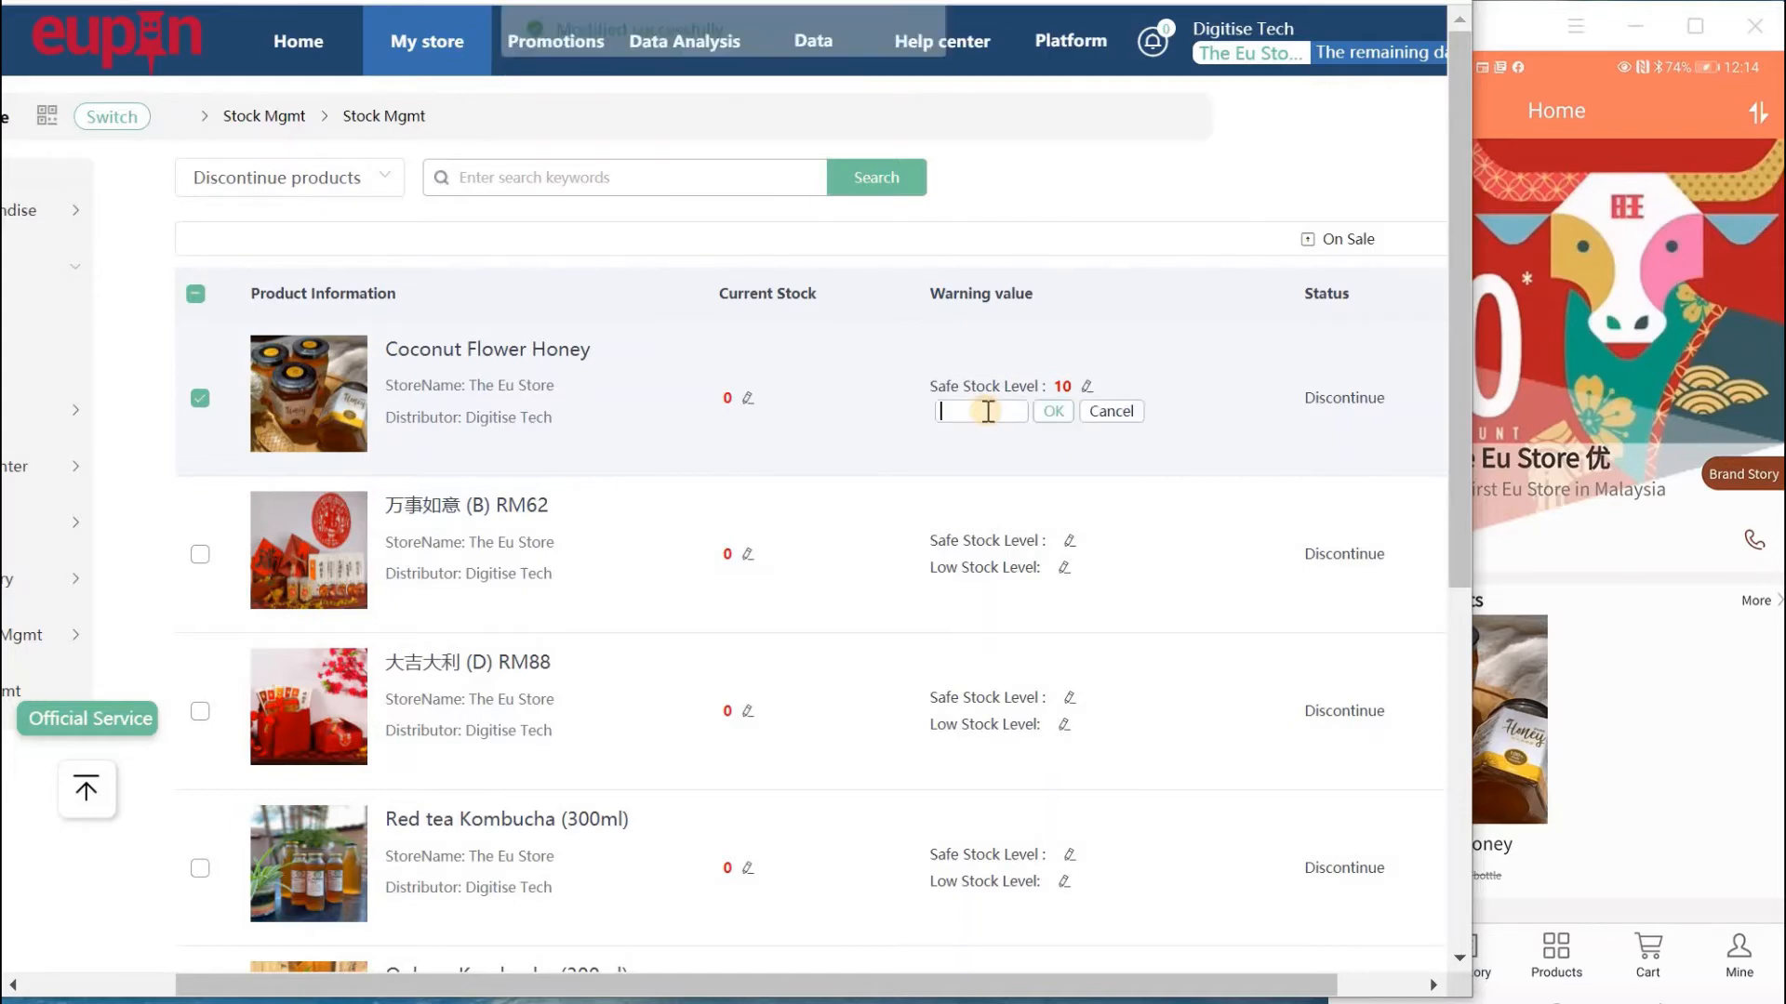
text(5)
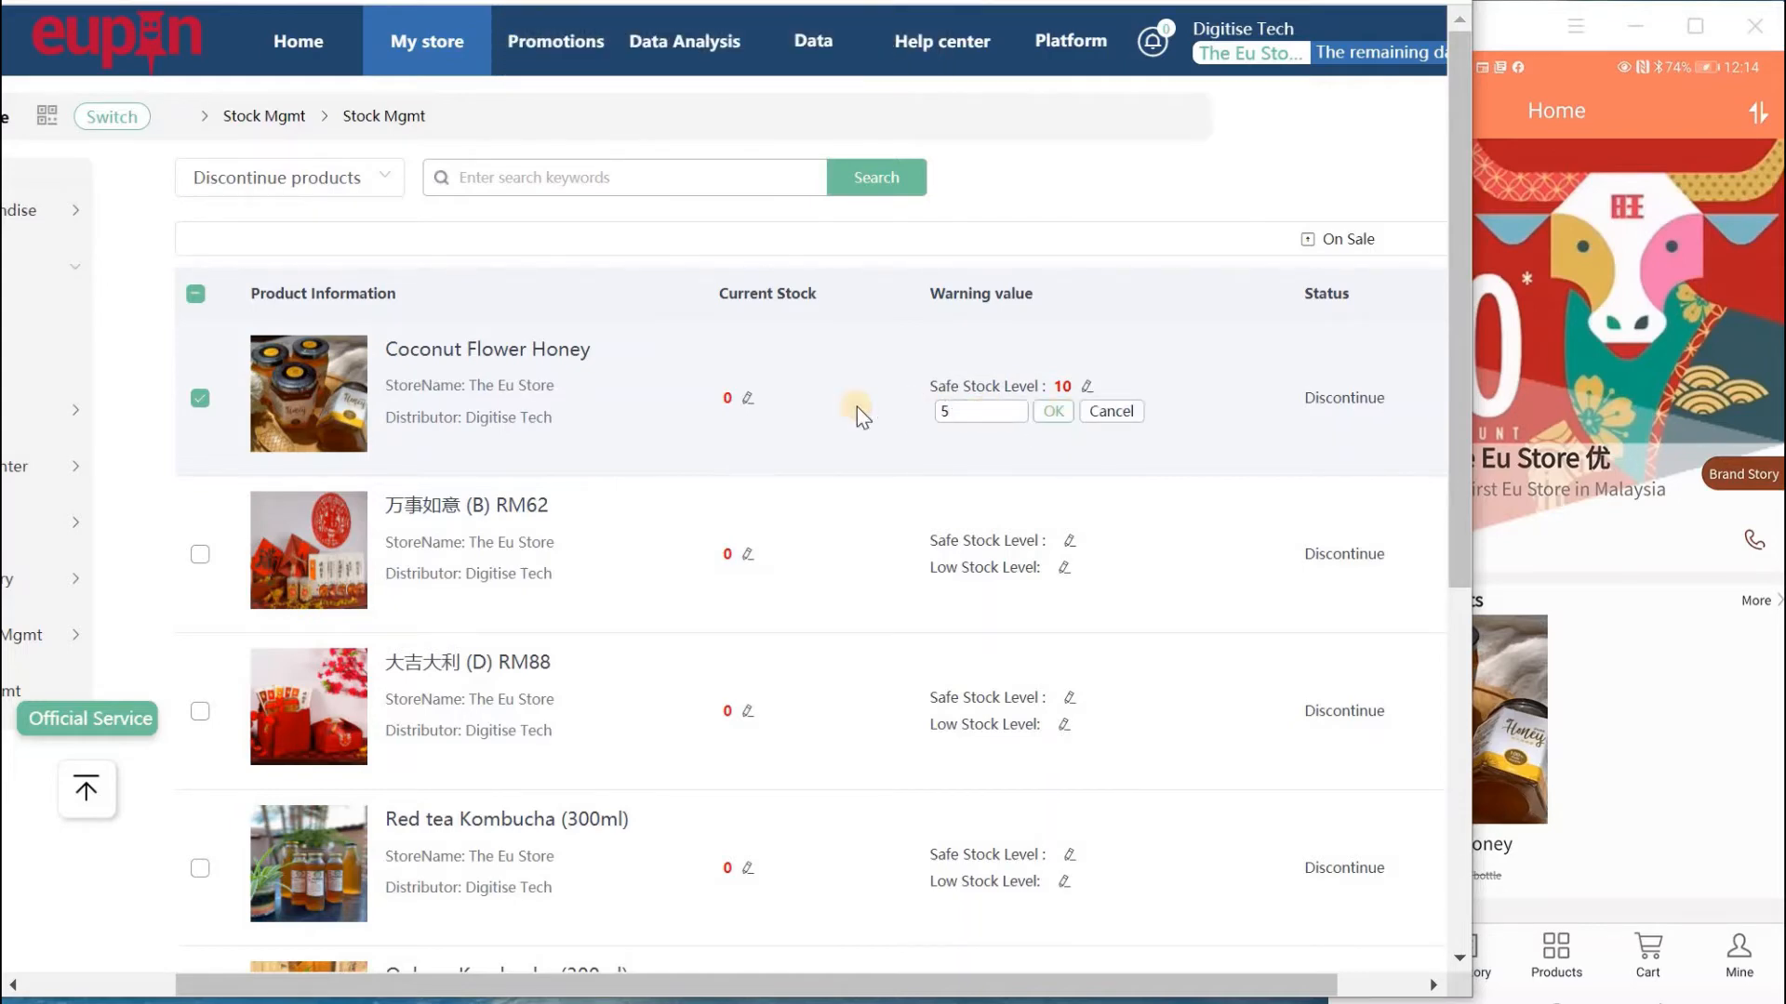
click(1048, 411)
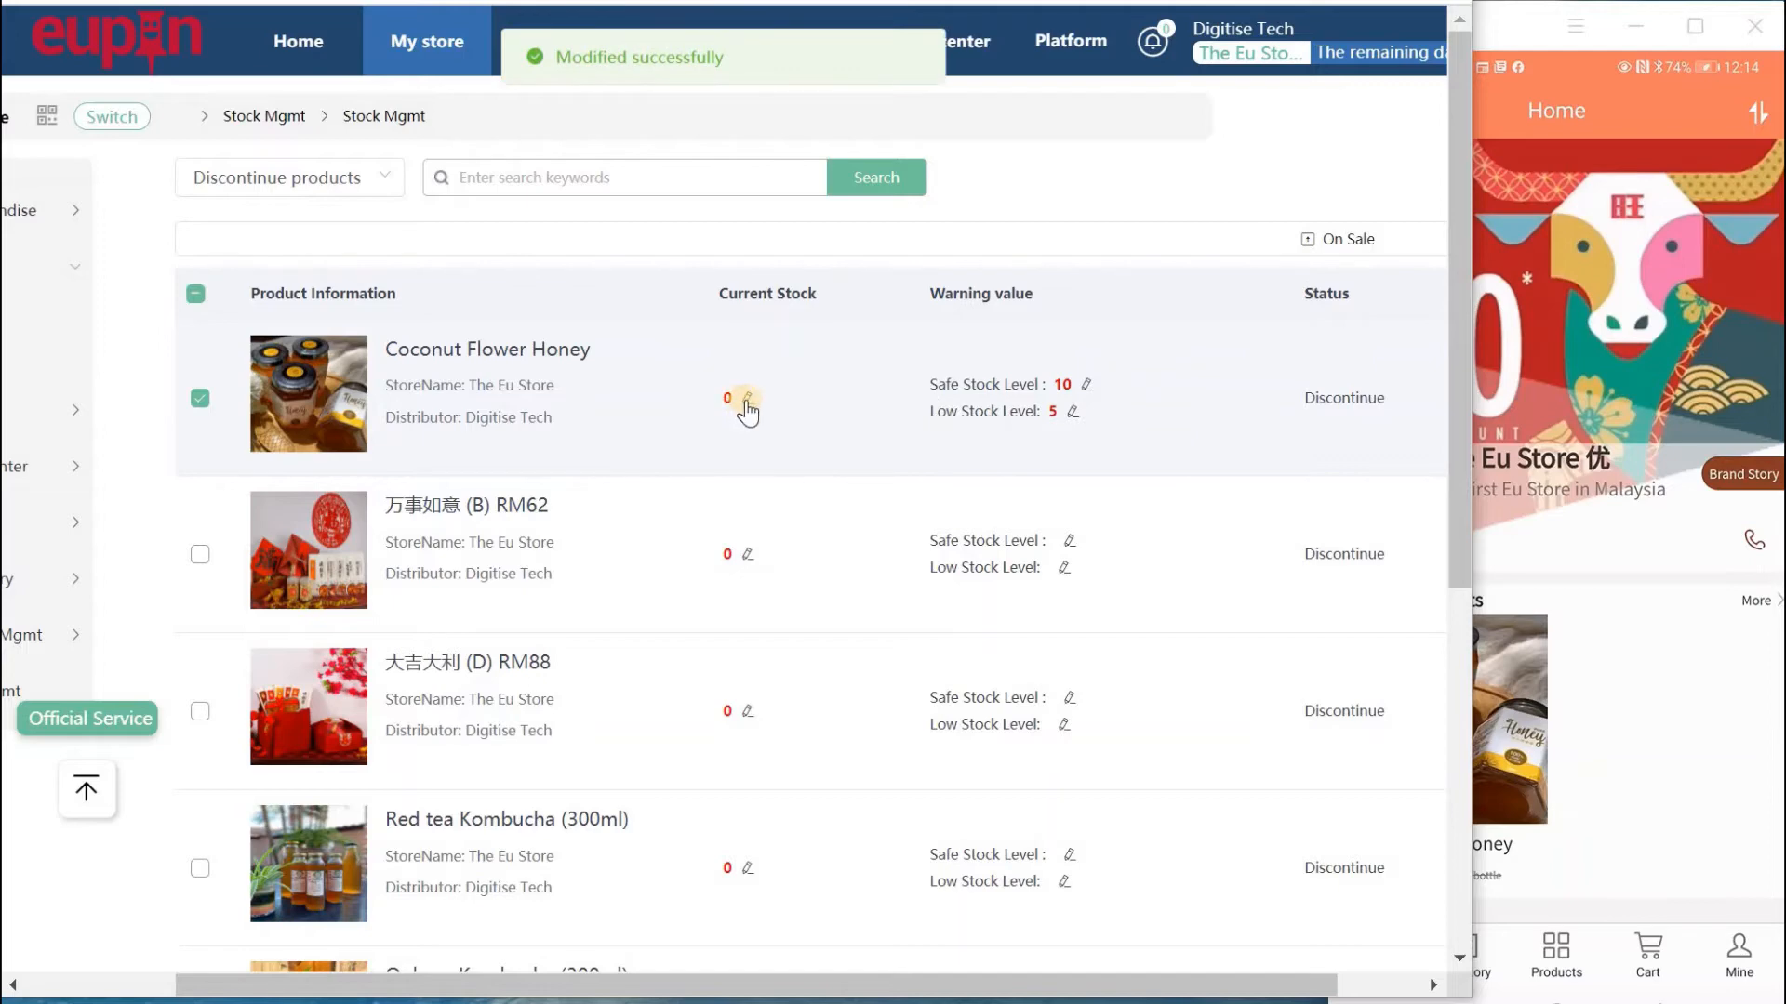
Restock Coconut Flower Honey's current stock to 10.
click(727, 399)
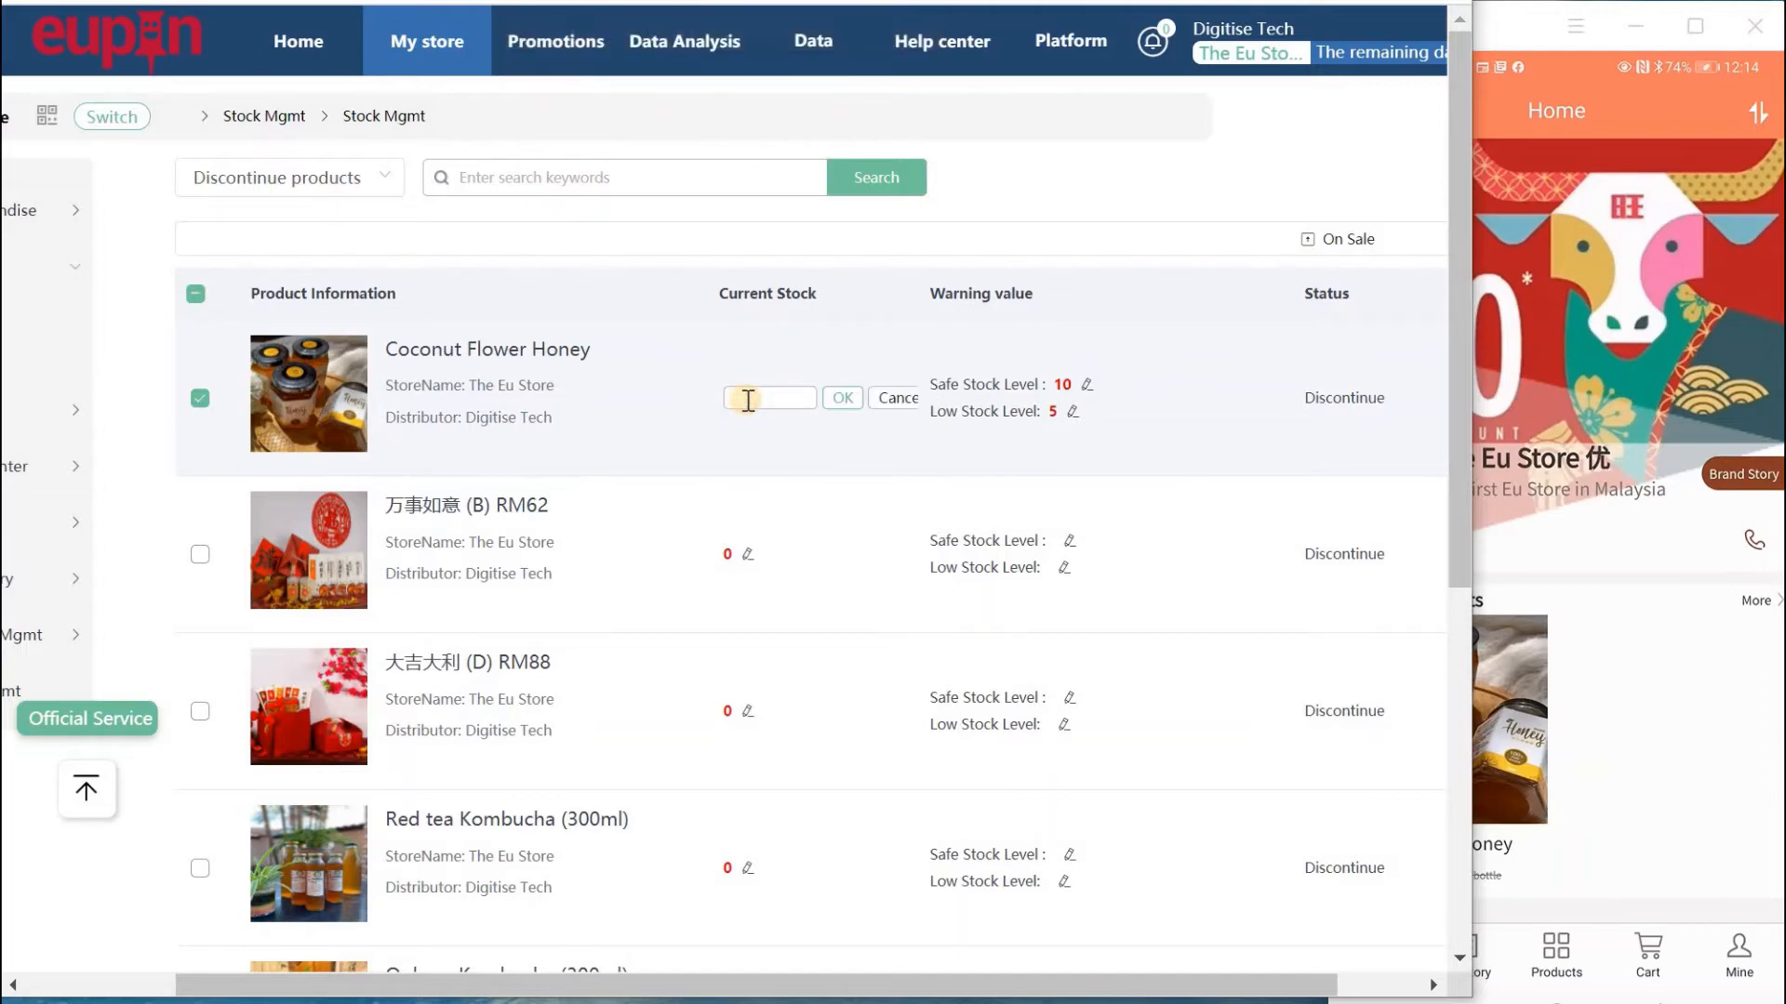
text(10)
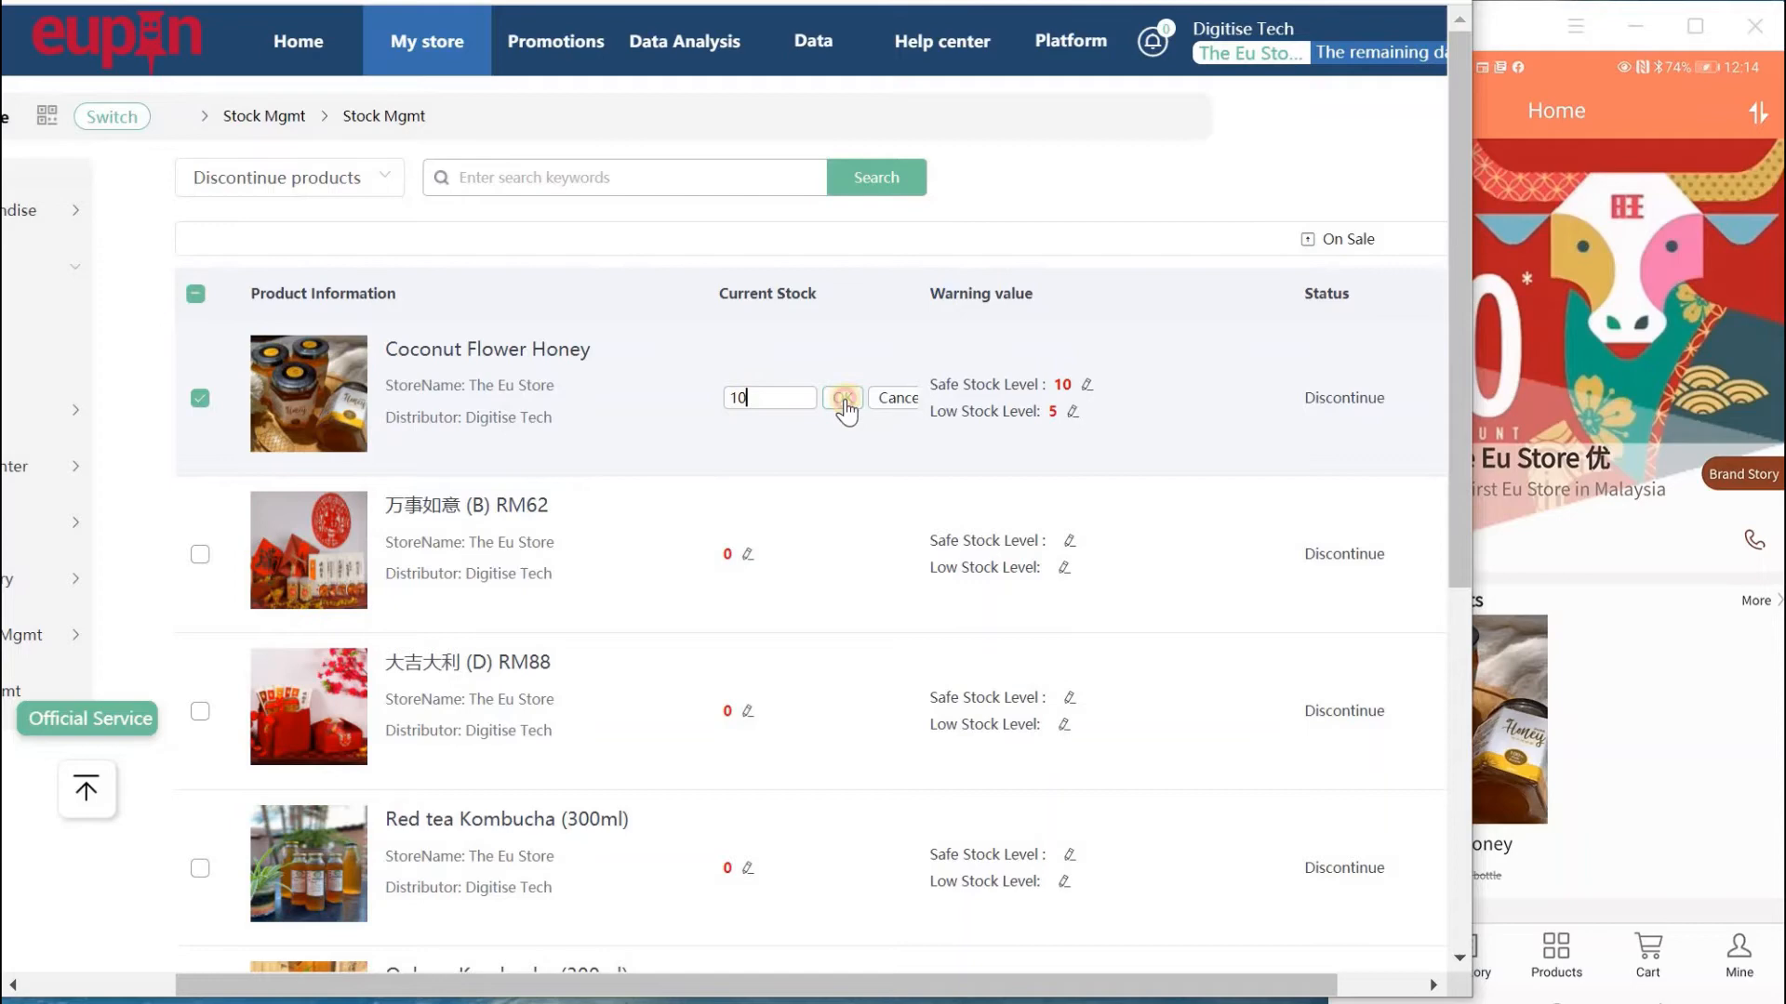
click(843, 397)
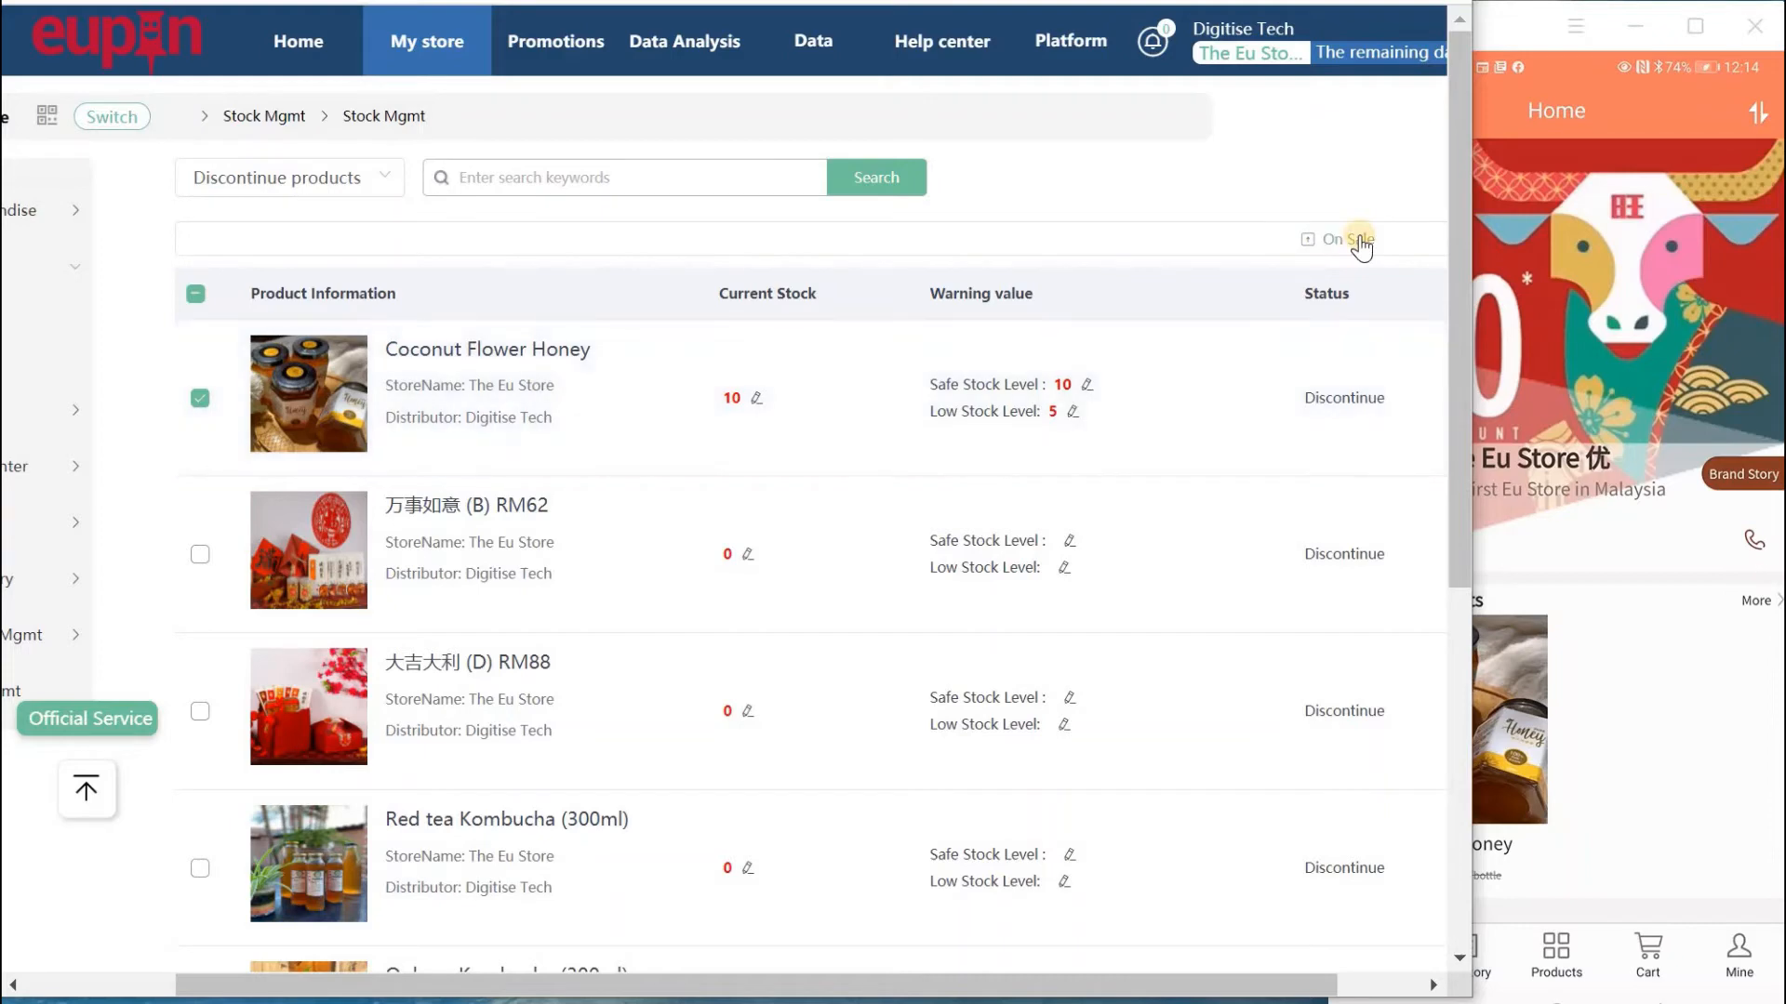
mouse_move(1588, 589)
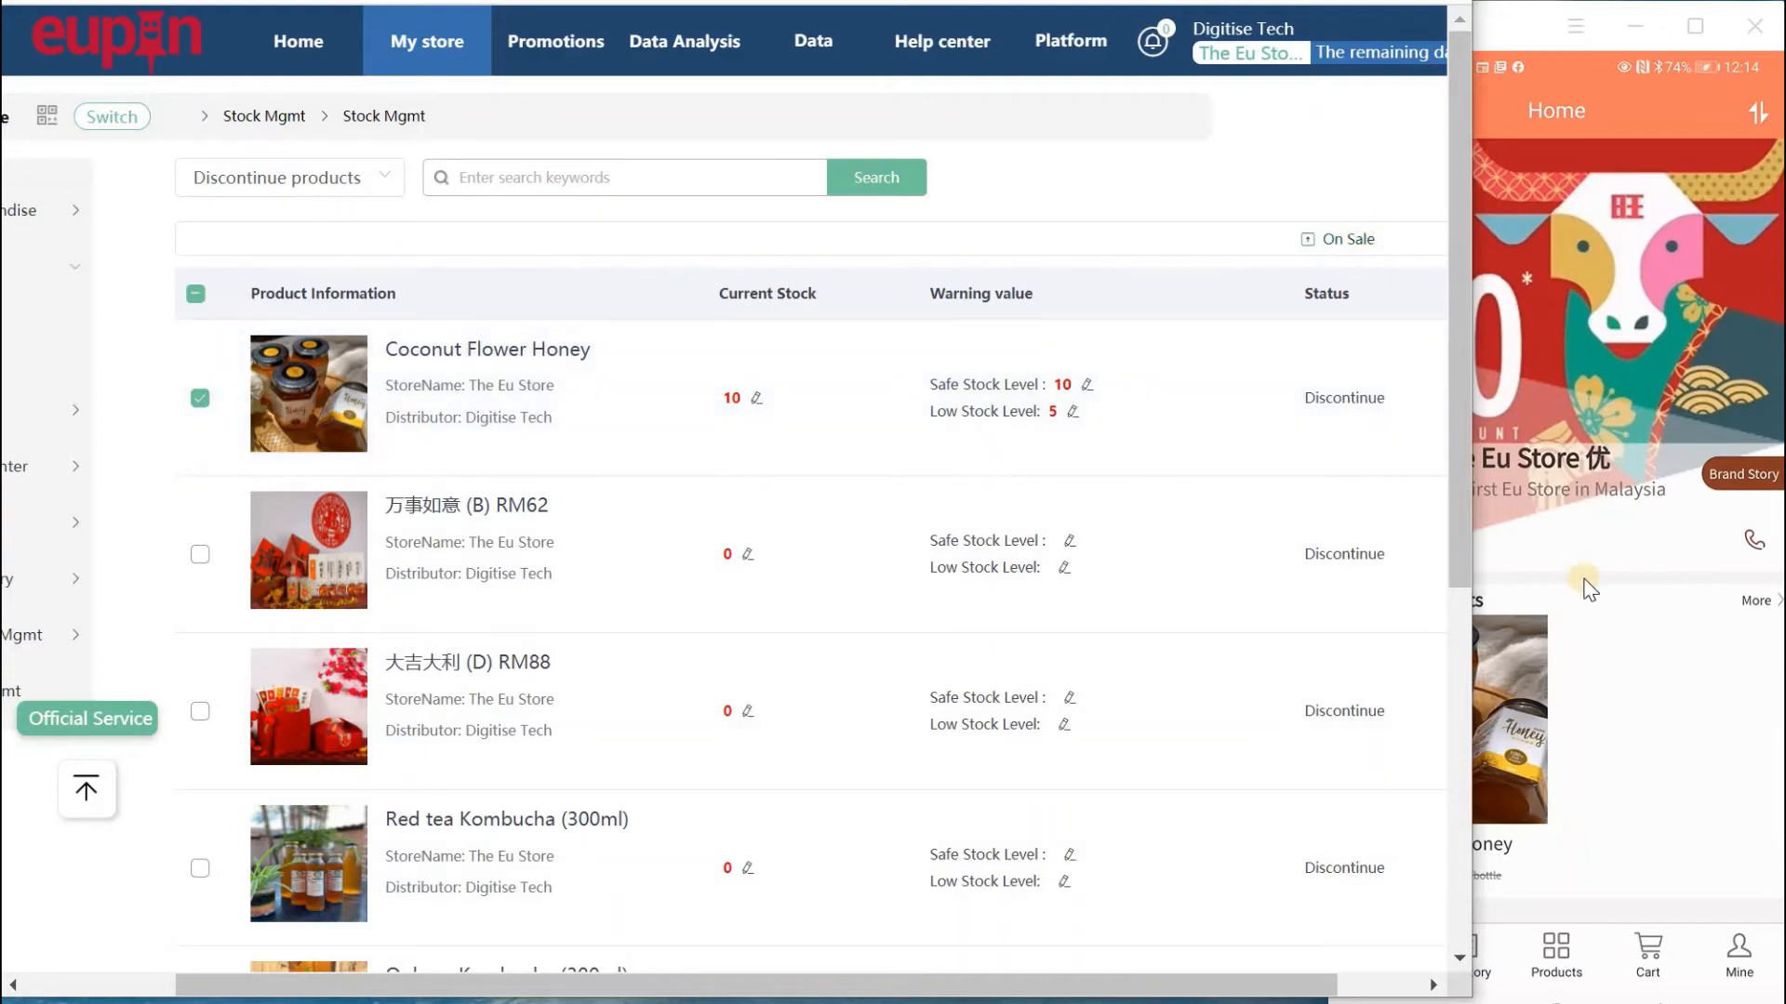
mouse_move(666, 407)
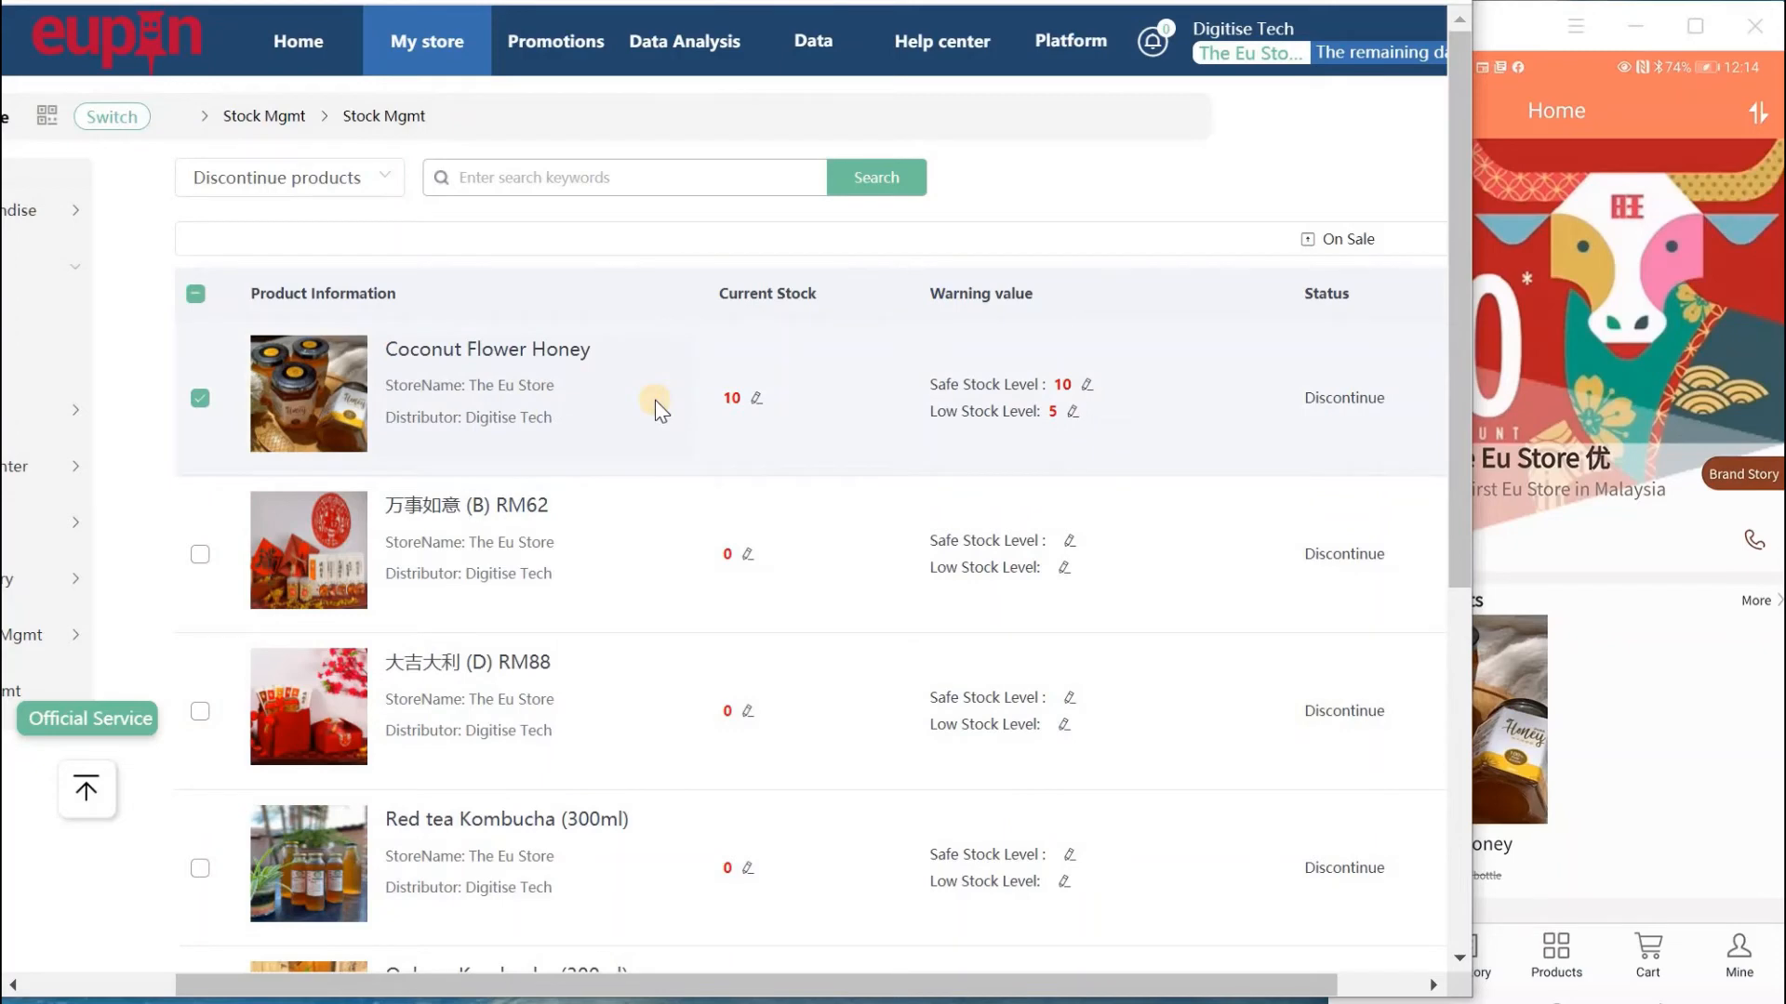
mouse_move(1610, 685)
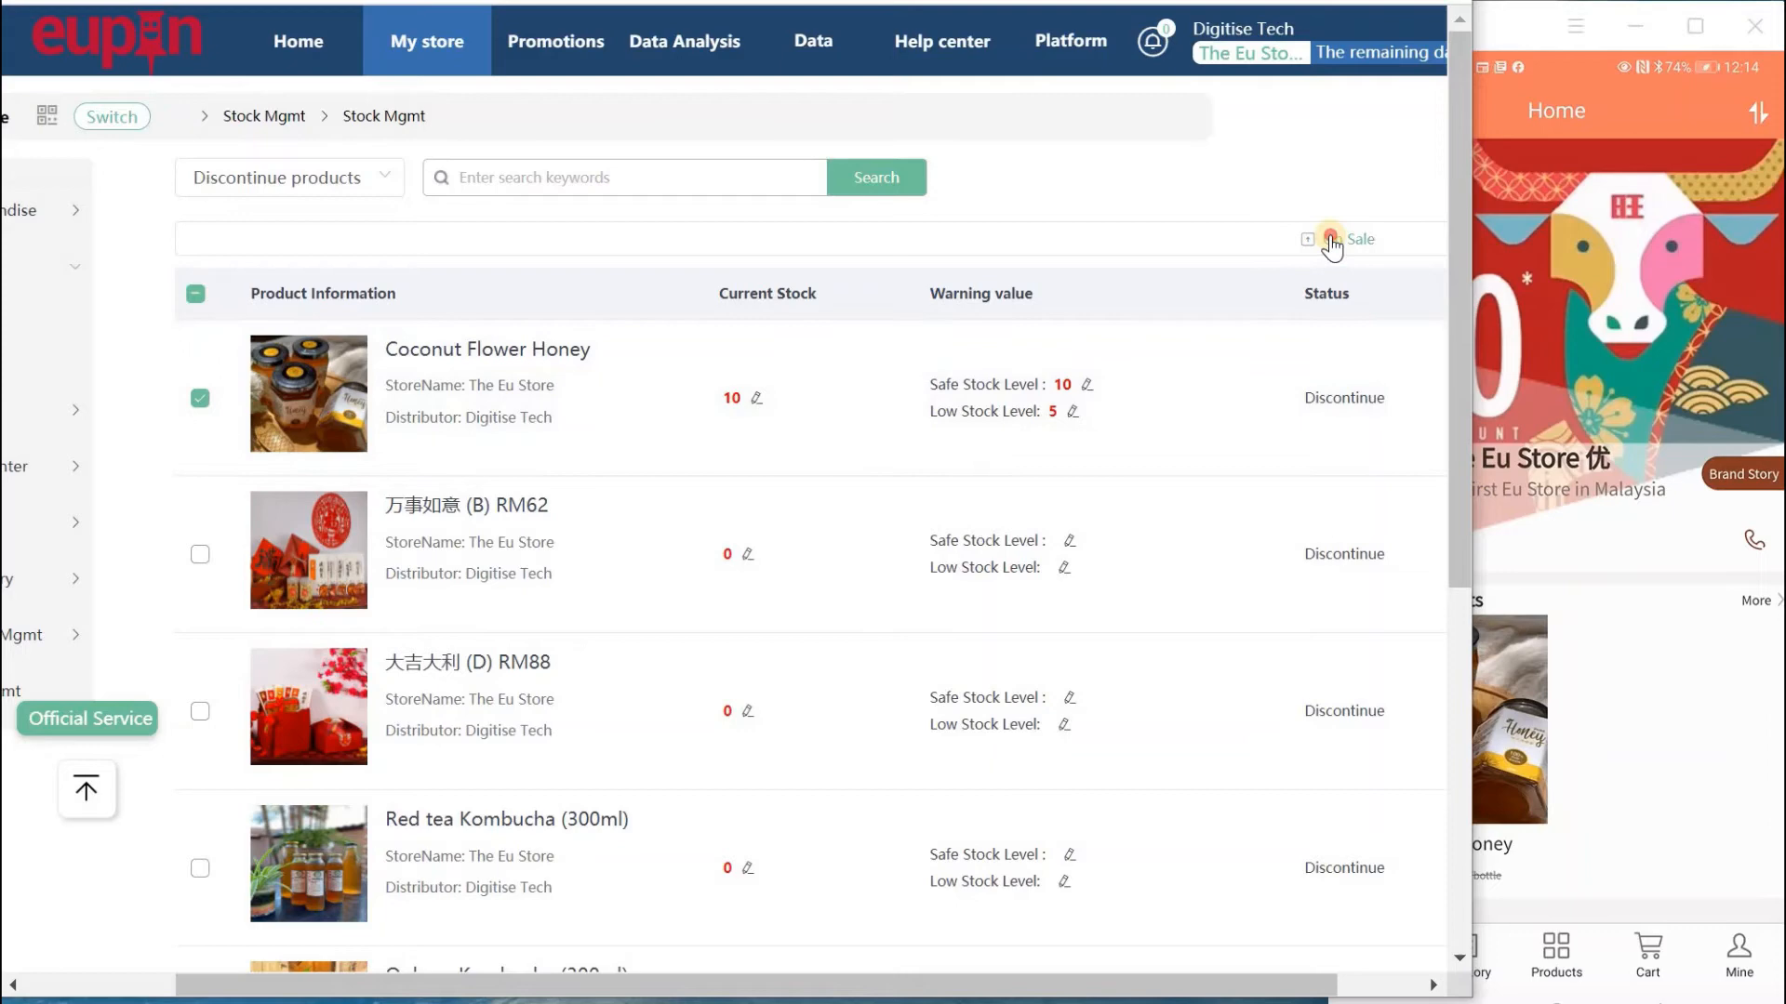
Change the checked Coconut Flower Honey's status to On Sale and confirm.
click(1355, 239)
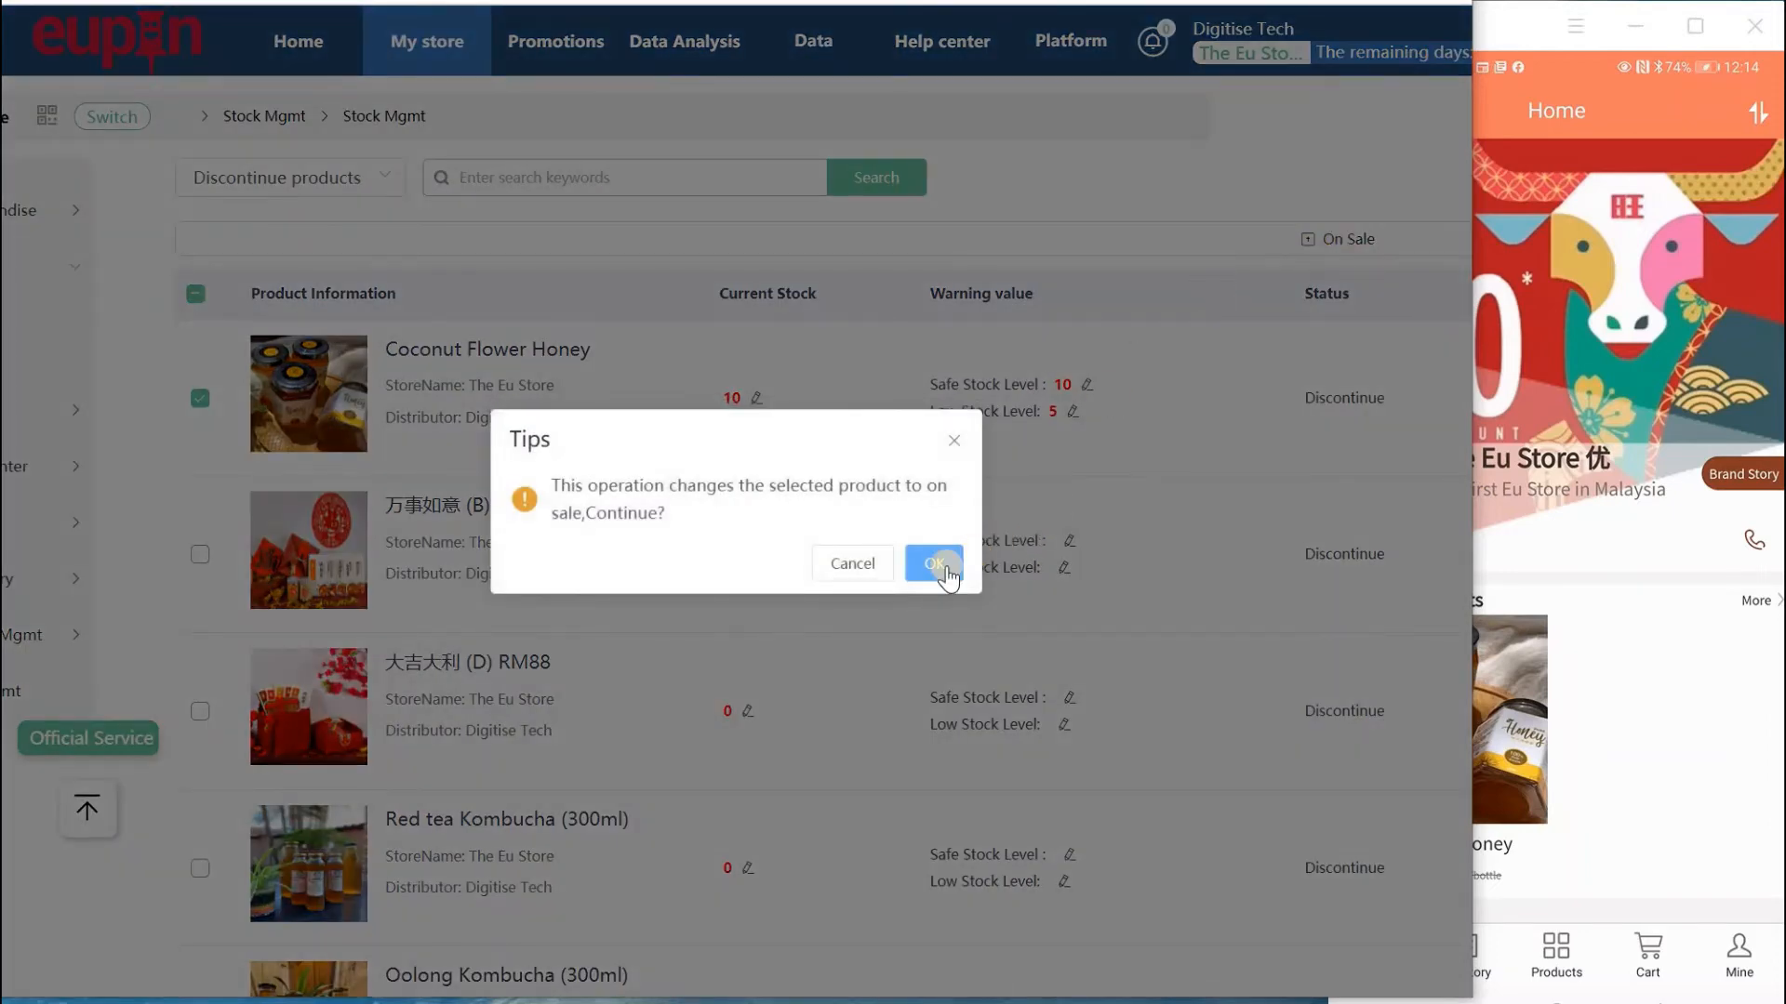
click(933, 563)
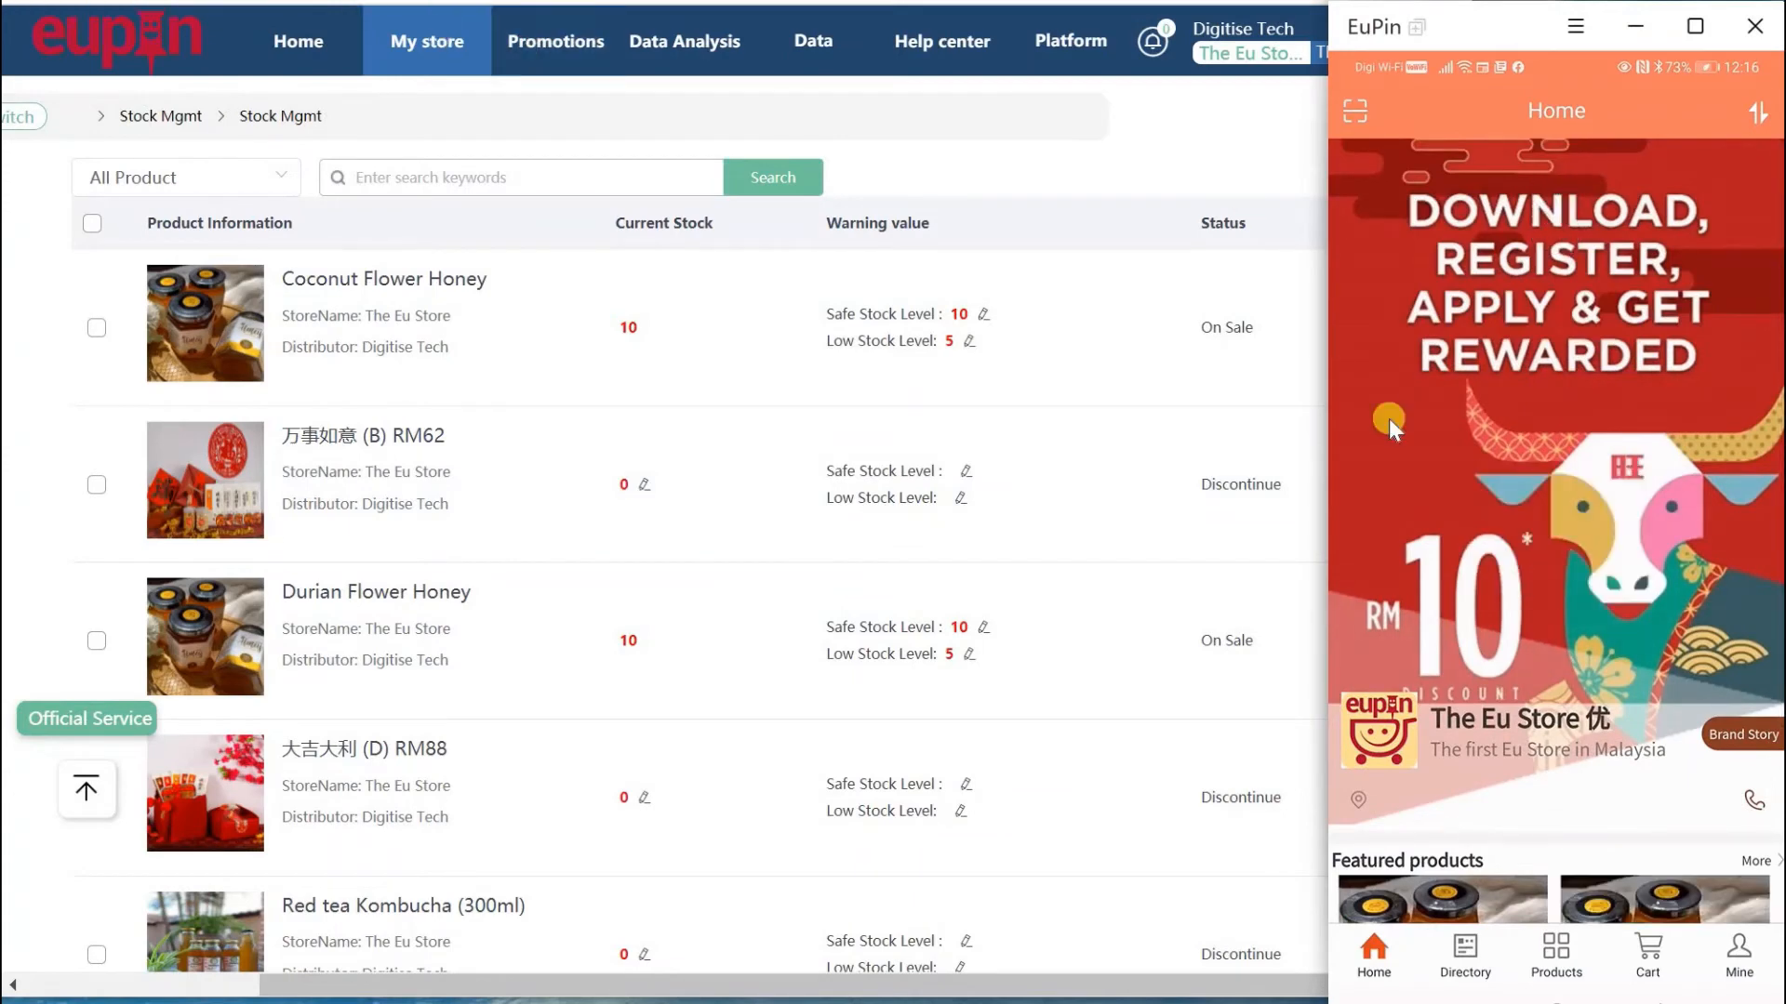
scroll(down, 3)
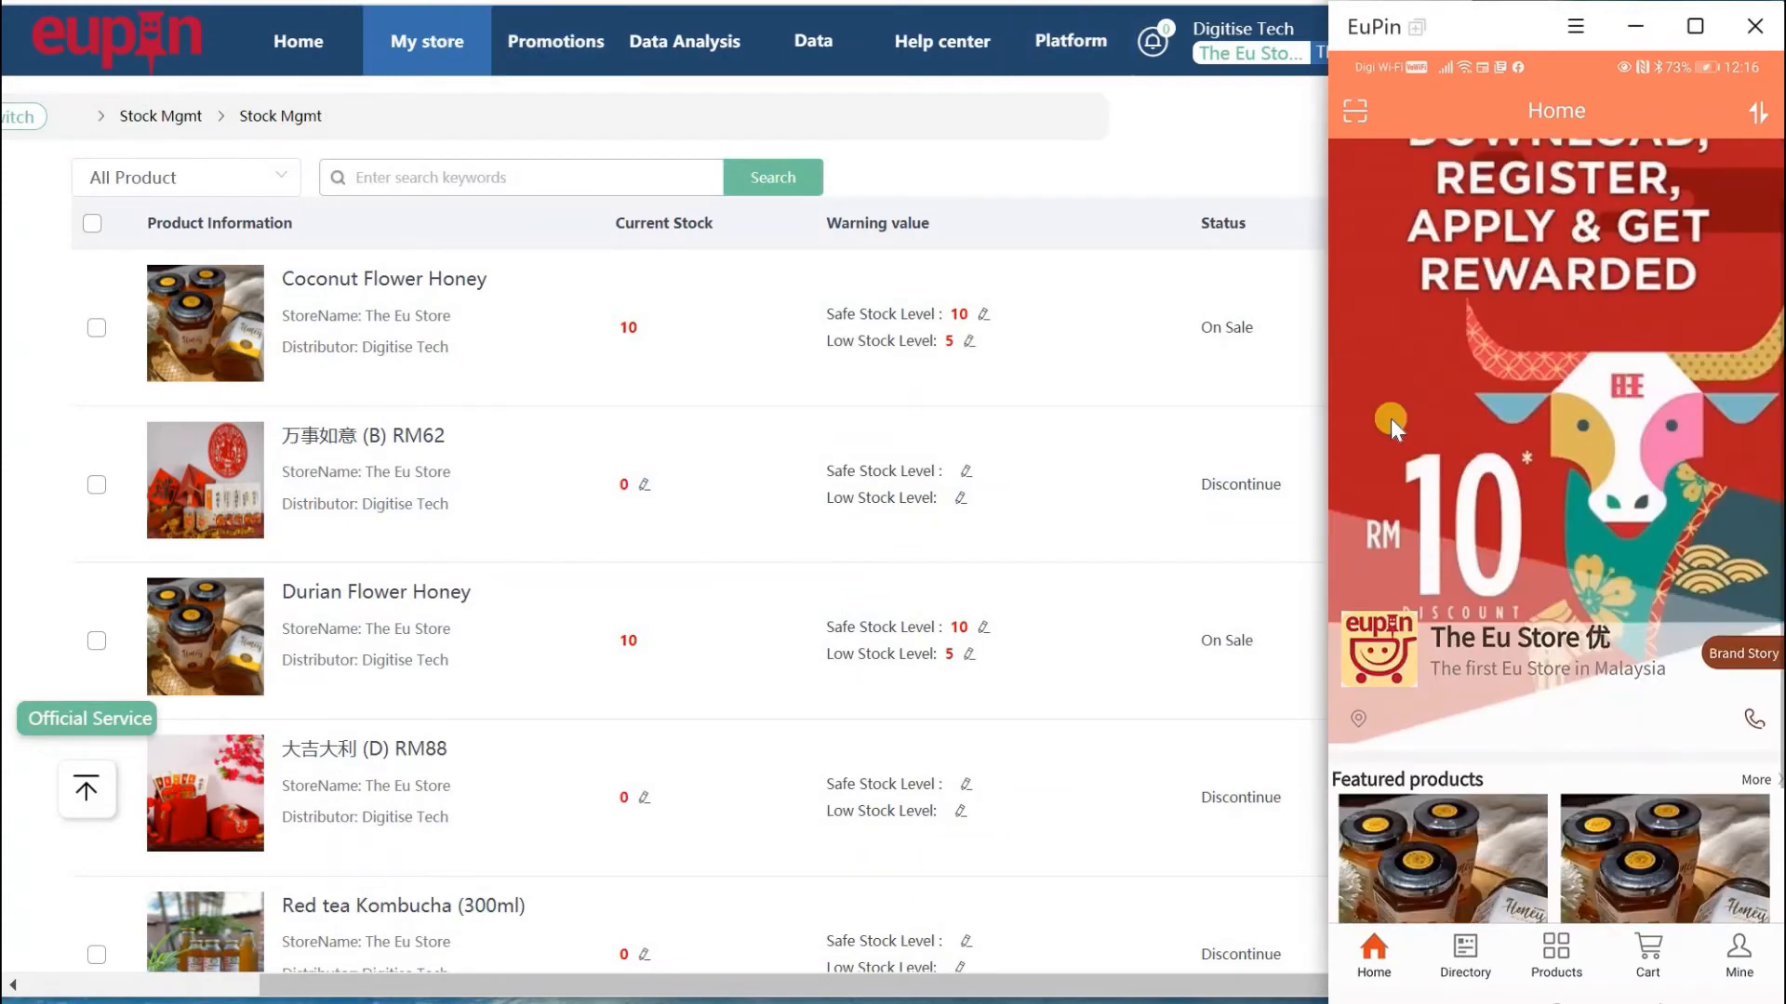
scroll(down, 3)
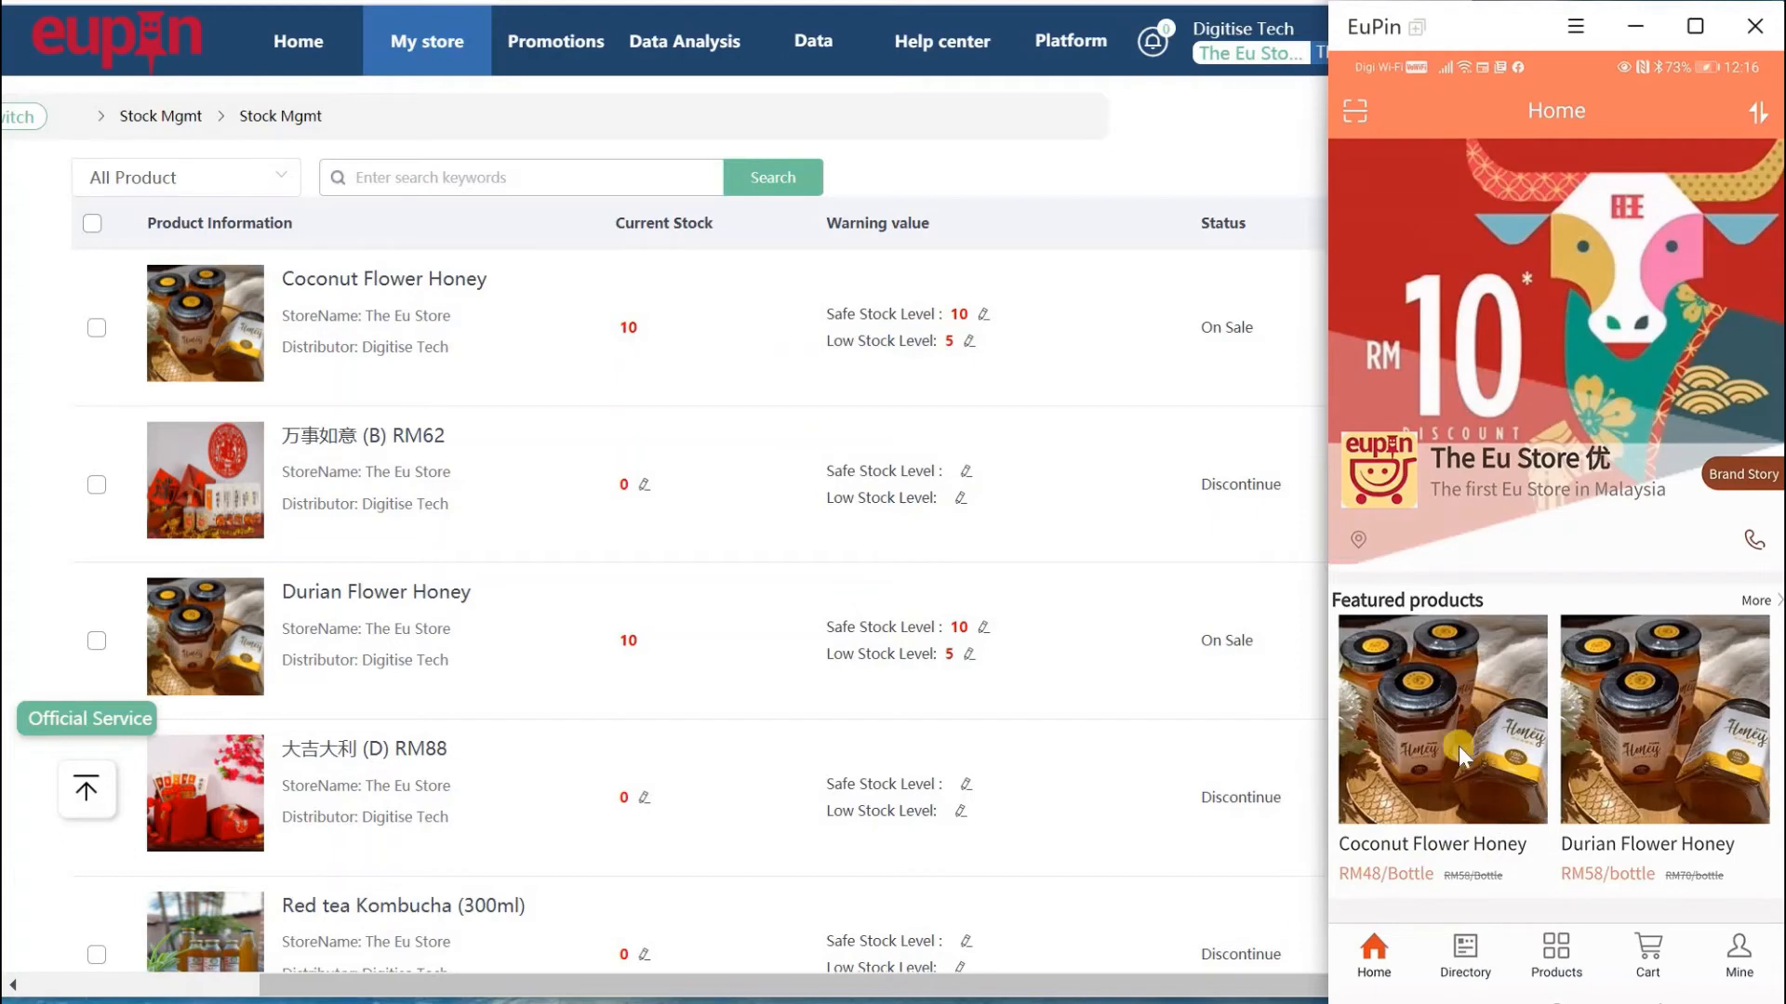
click(1554, 954)
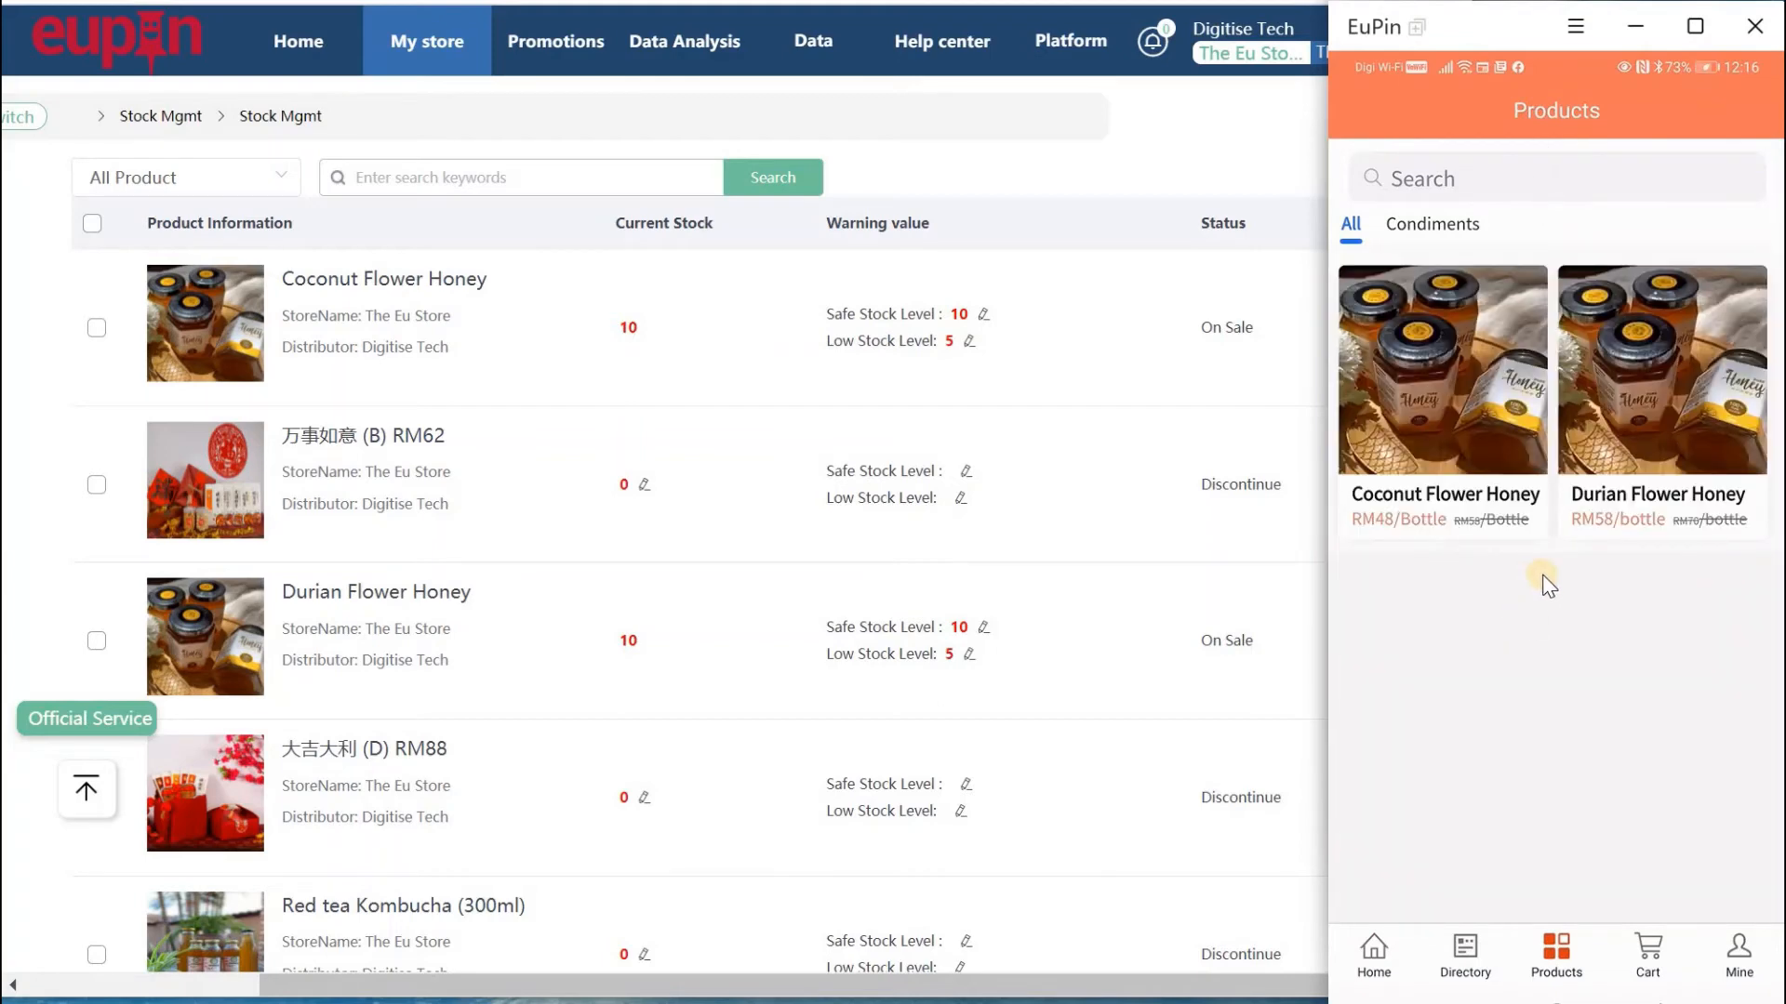
mouse_move(1102, 344)
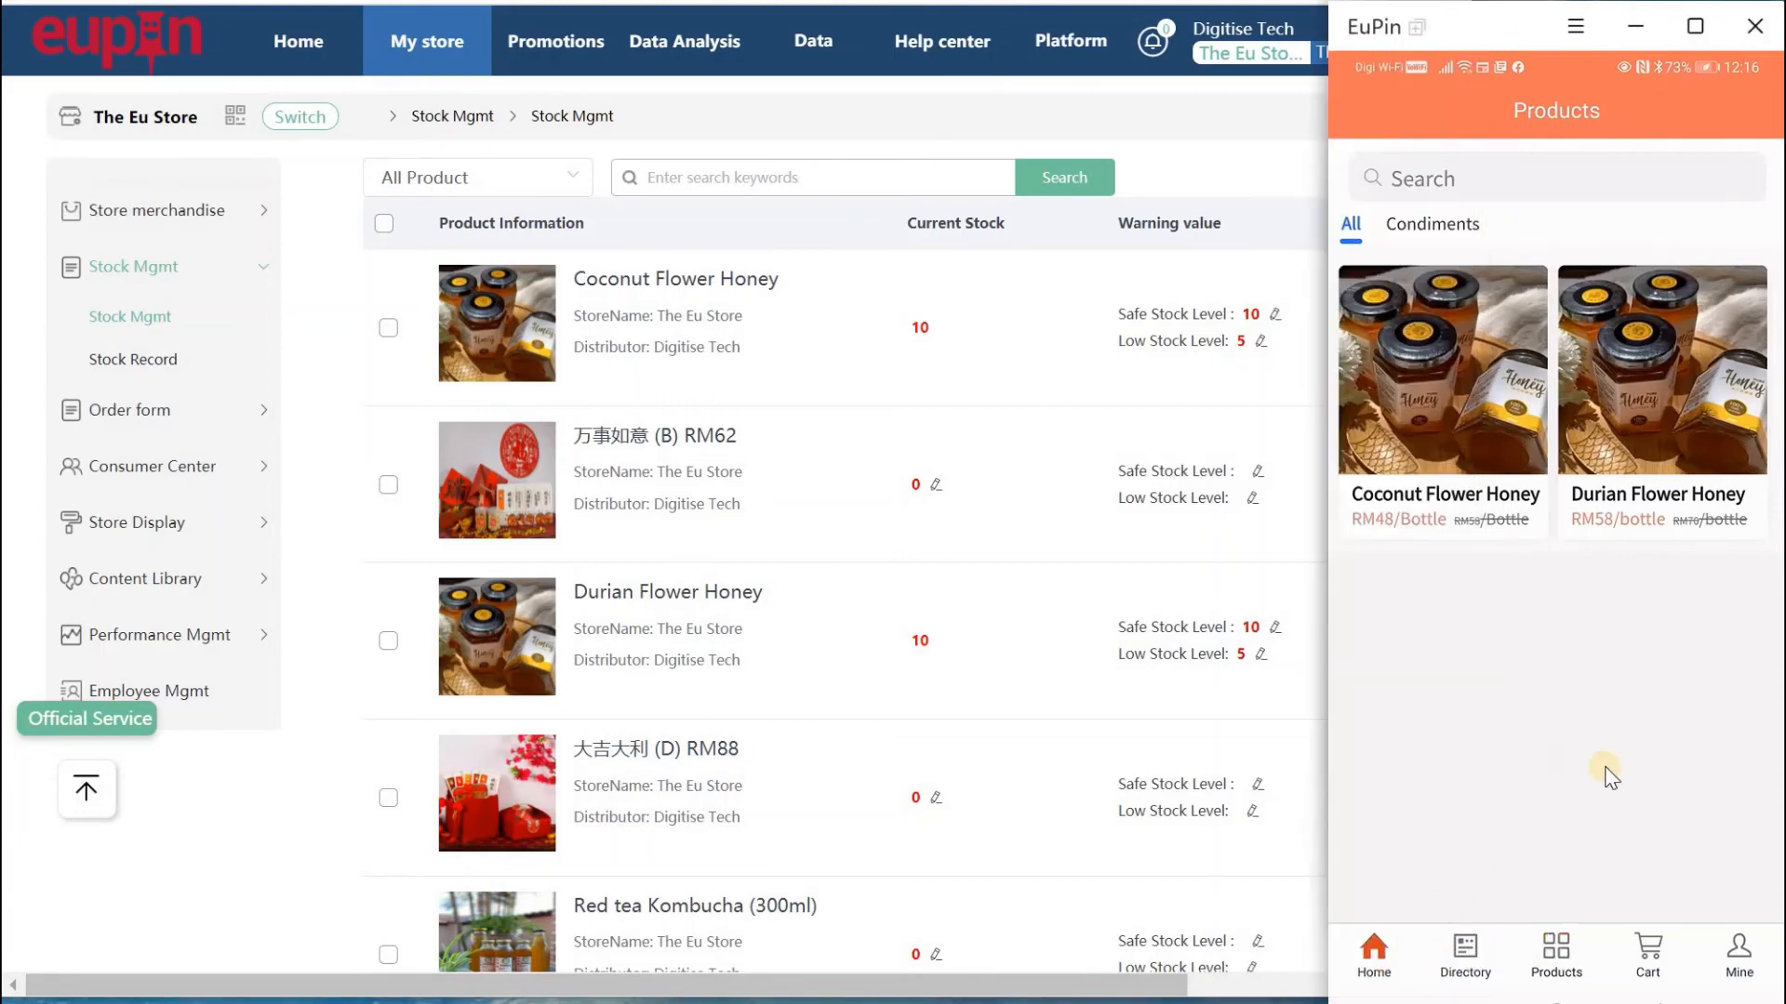
click(1373, 954)
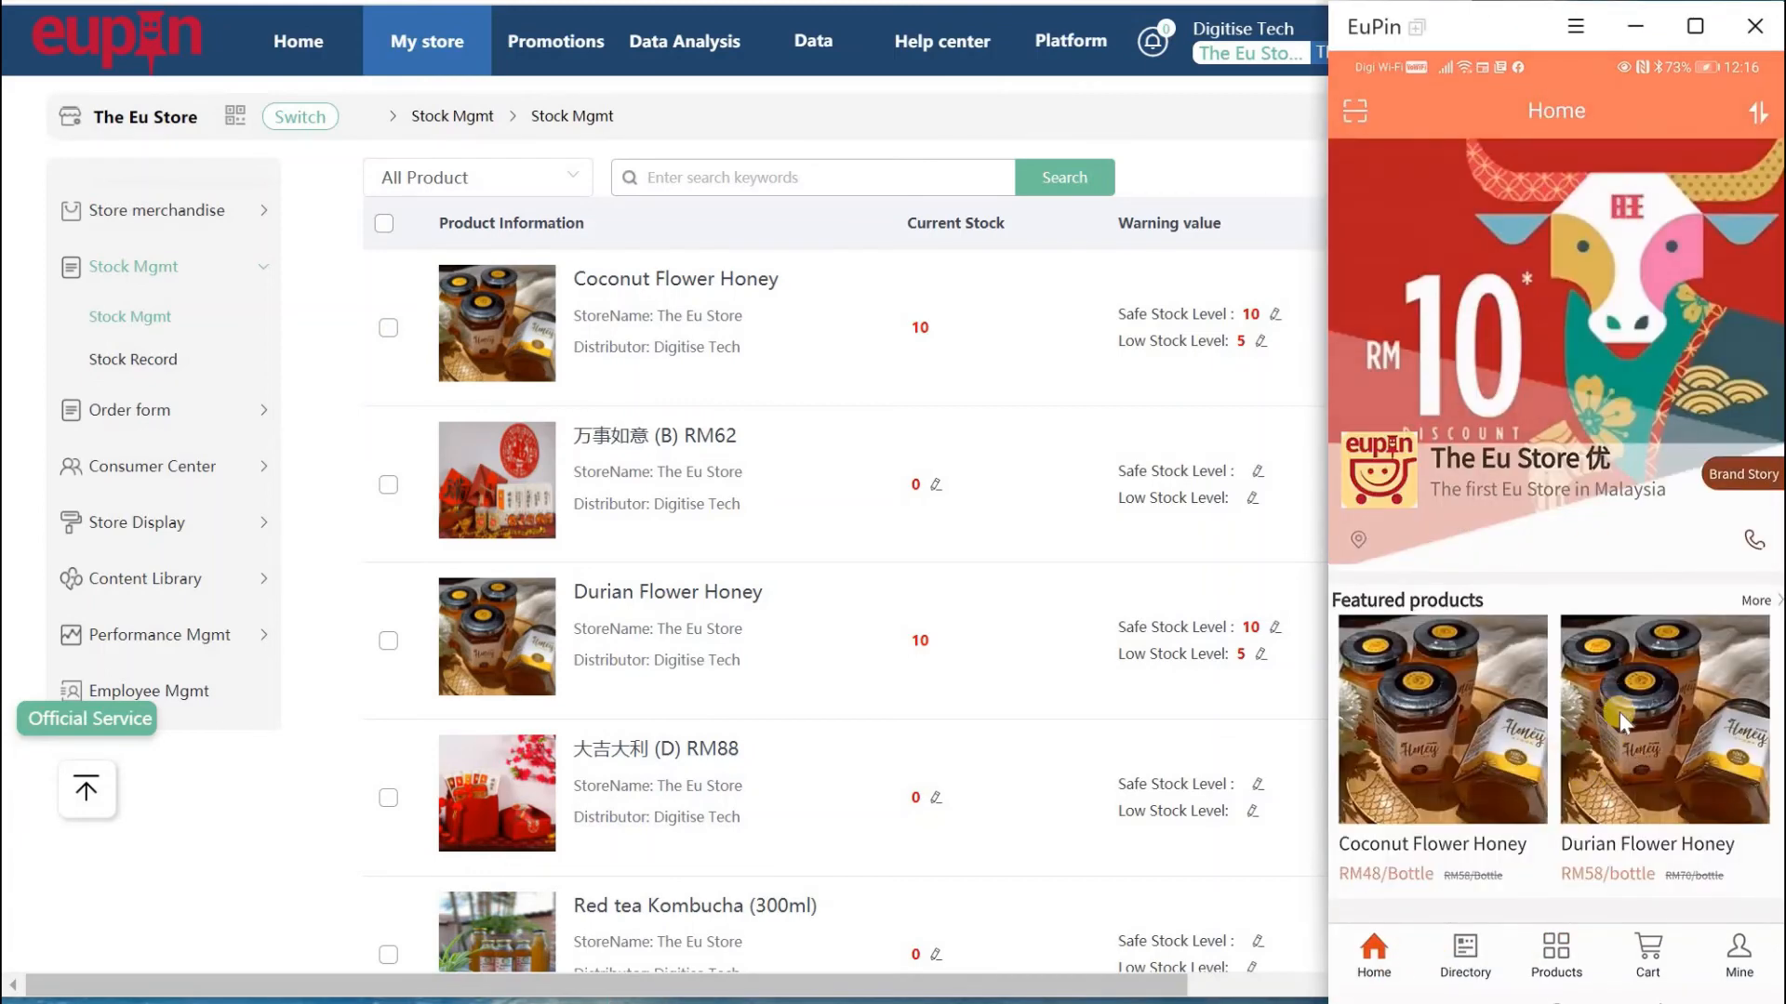
mouse_move(1657, 740)
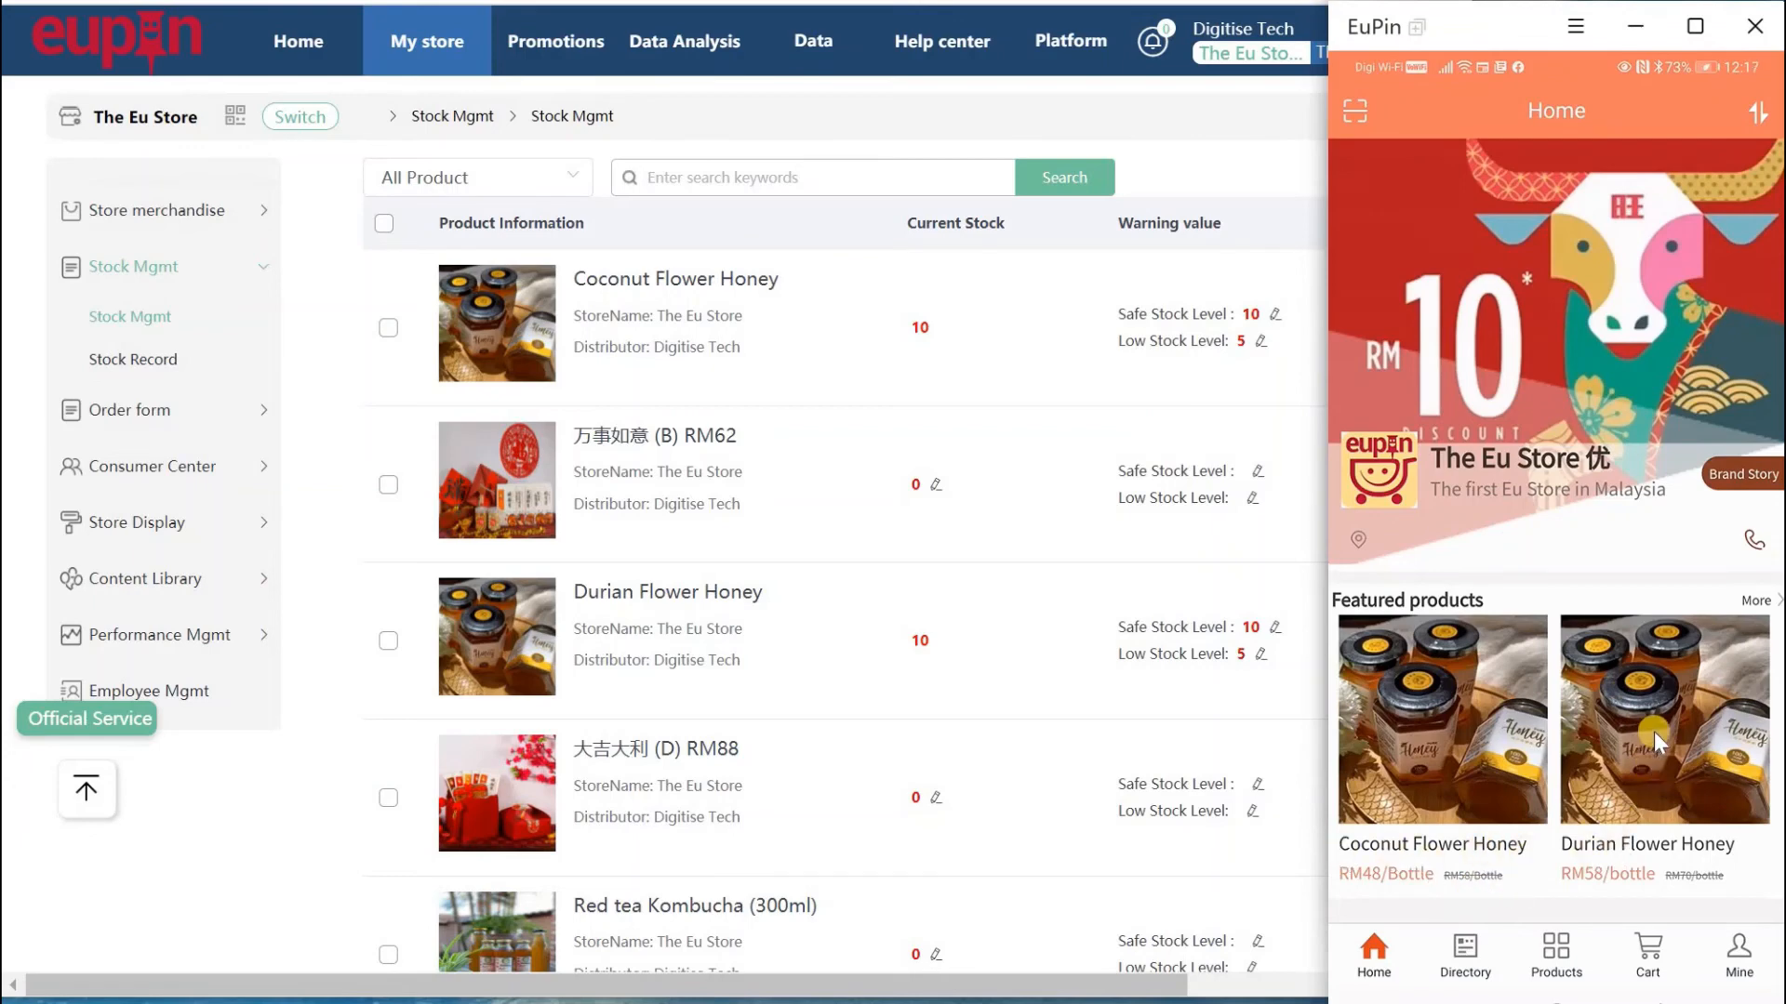
mouse_move(1633, 729)
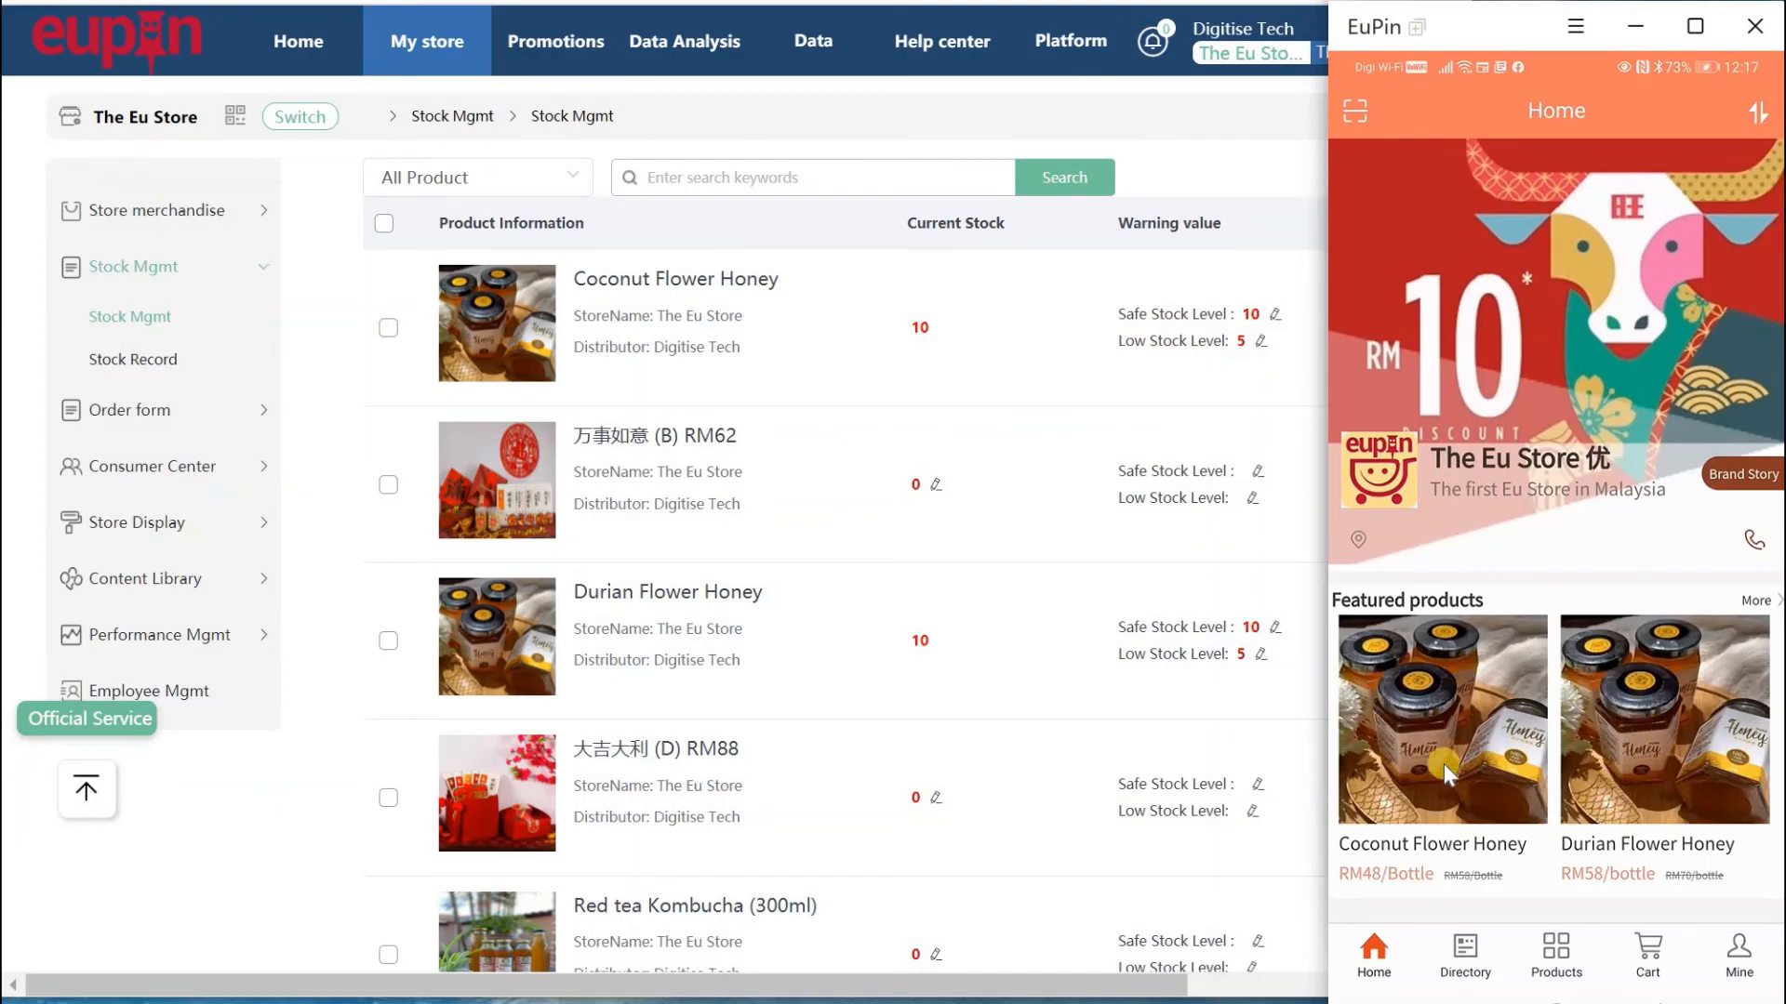
mouse_move(1664, 750)
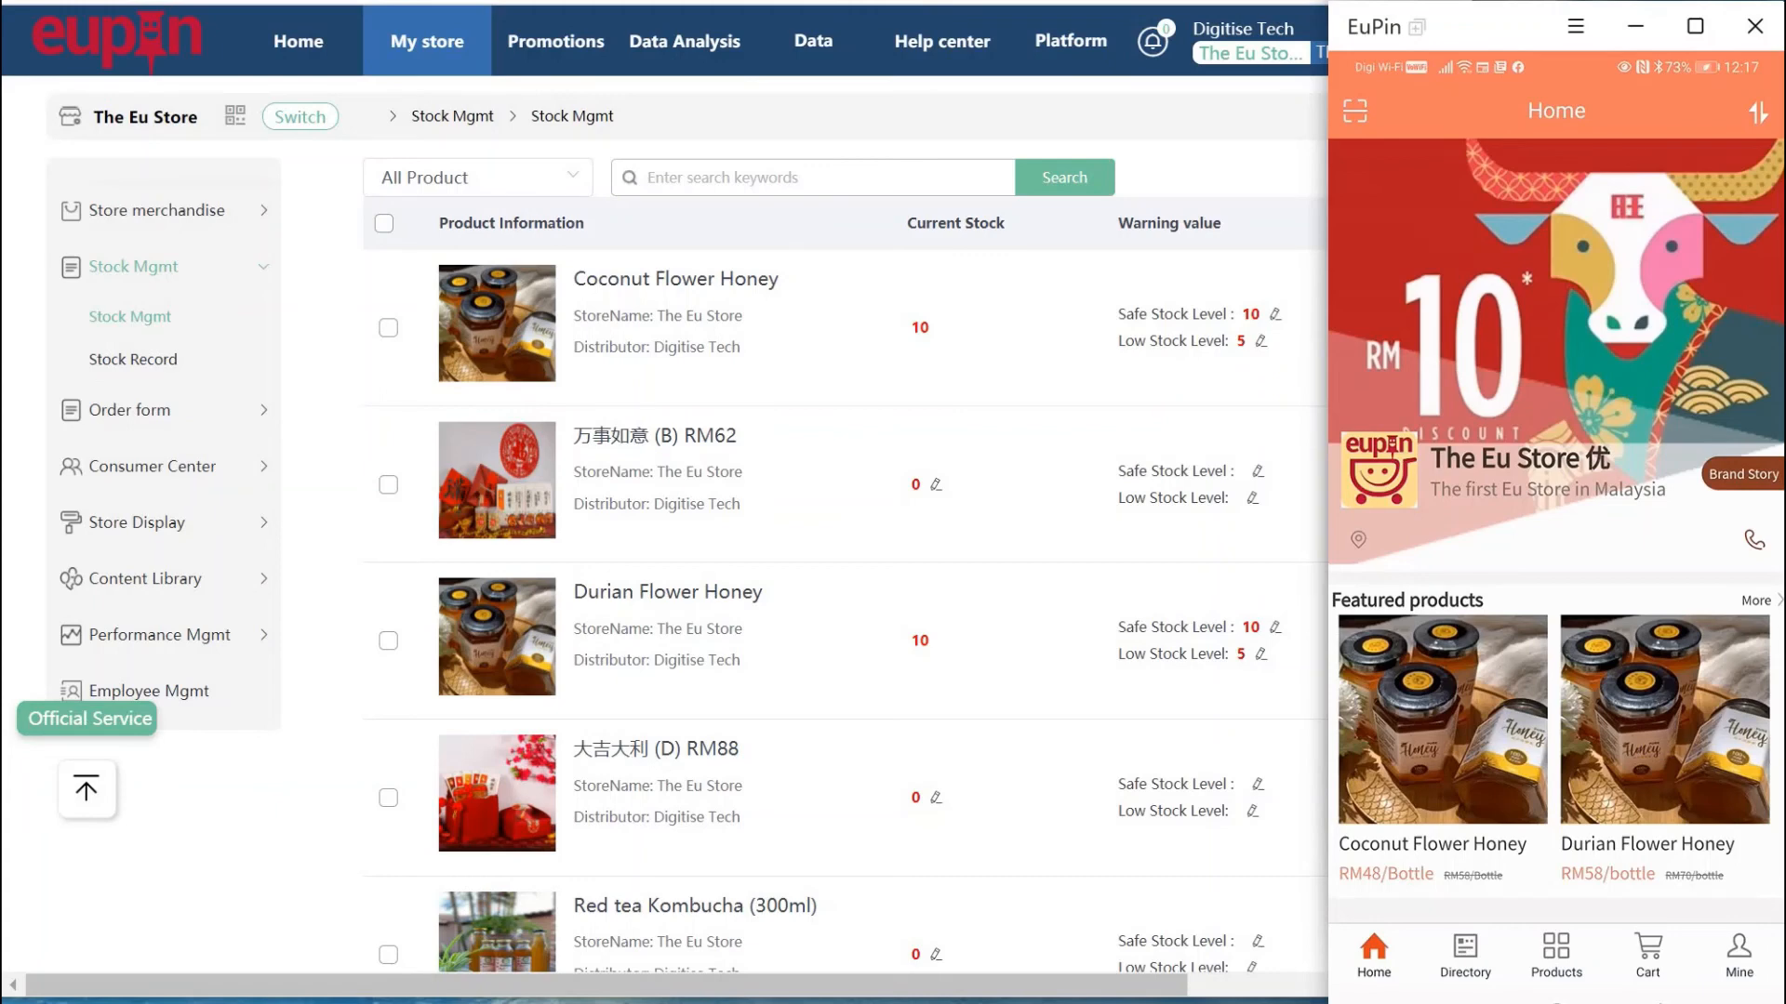
mouse_move(91, 16)
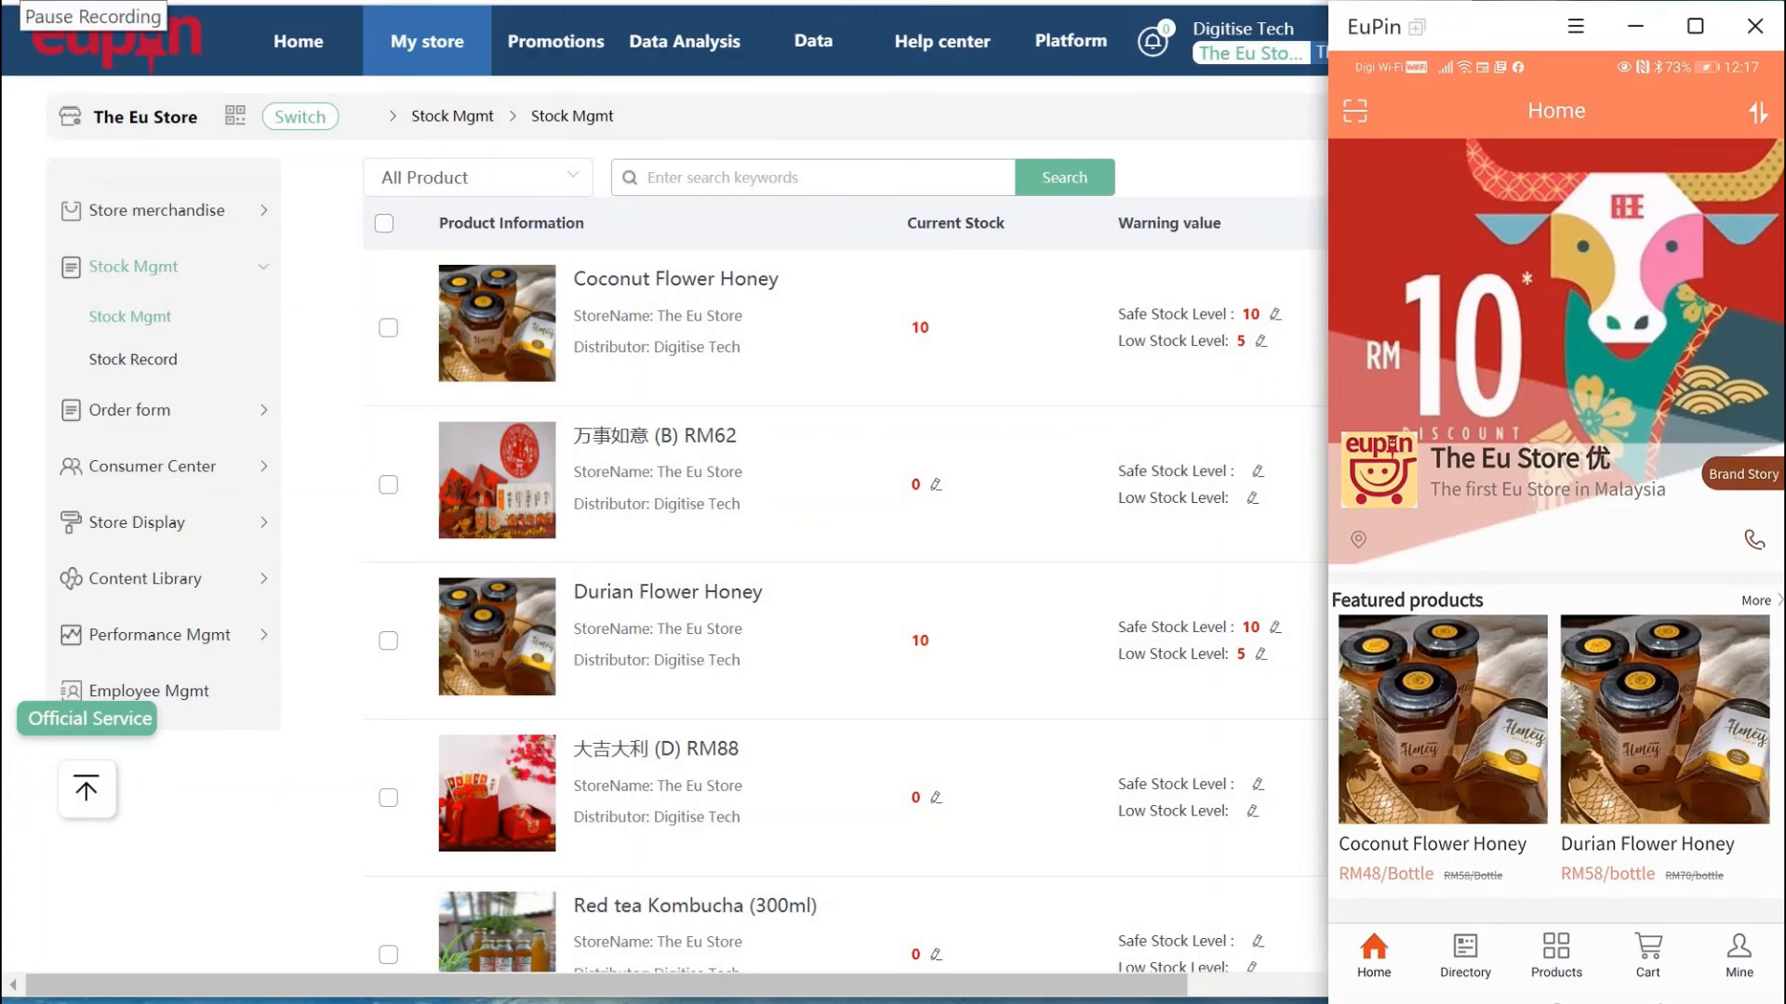